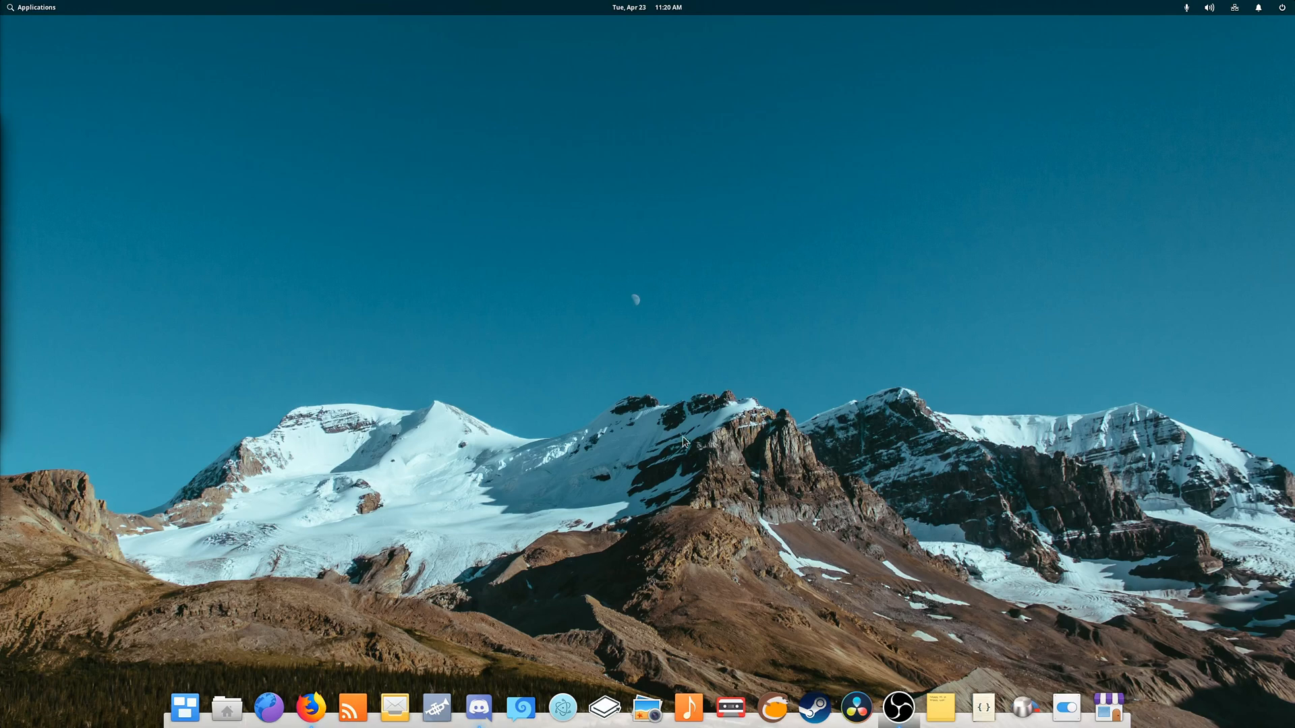
mouse_move(741, 536)
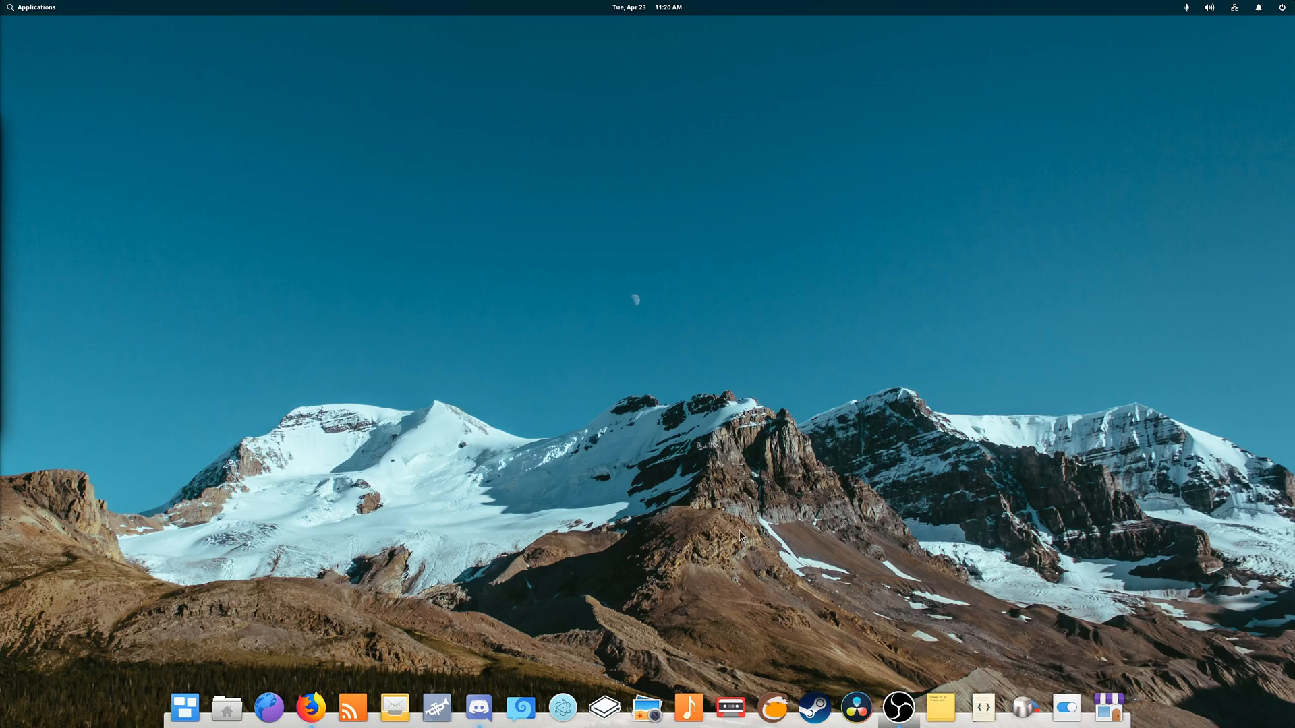
mouse_move(747, 532)
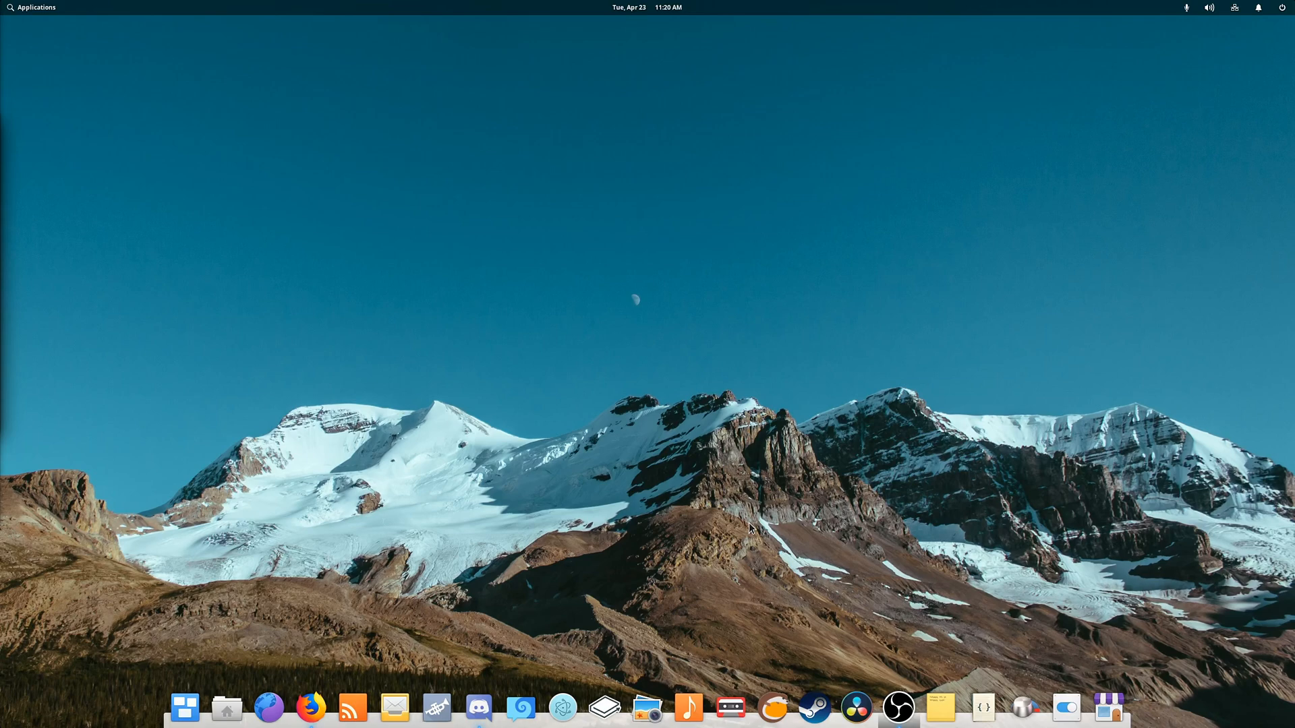
mouse_move(855, 708)
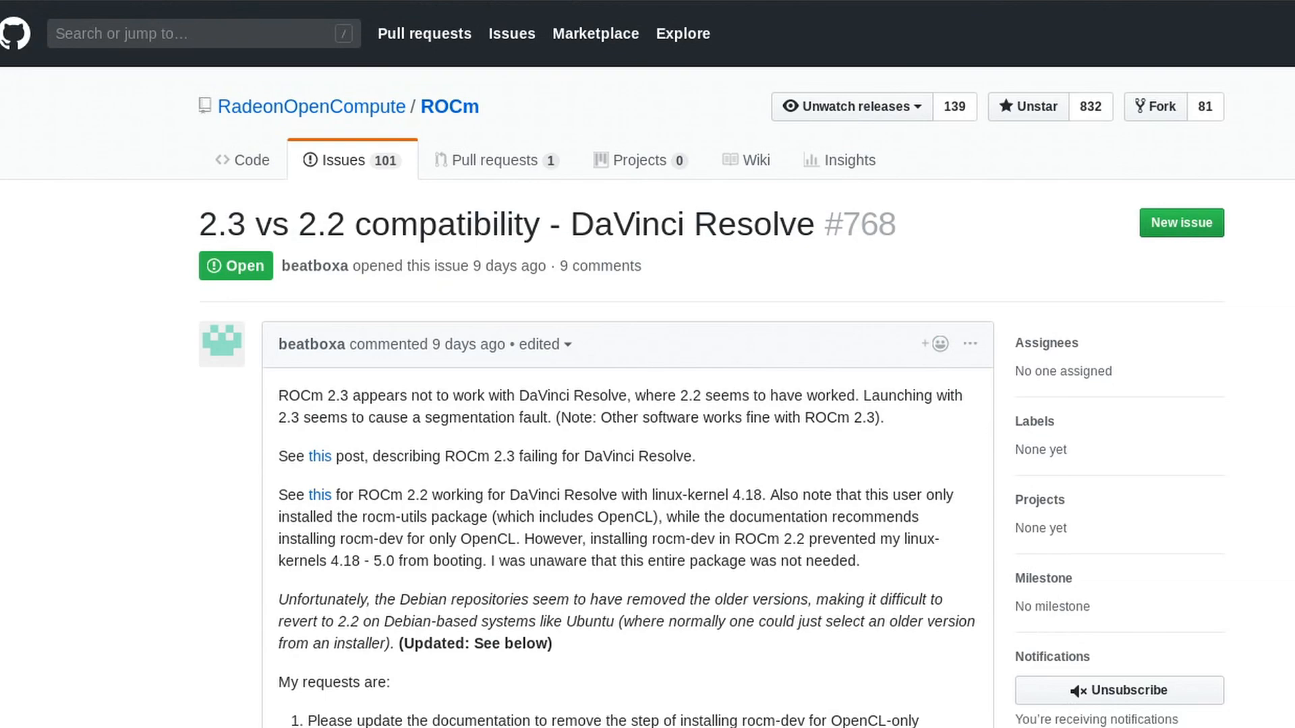
Step: Scroll the issue down to the author's workaround comment with the ROCm 2.2 repository URL
scroll("down", 3)
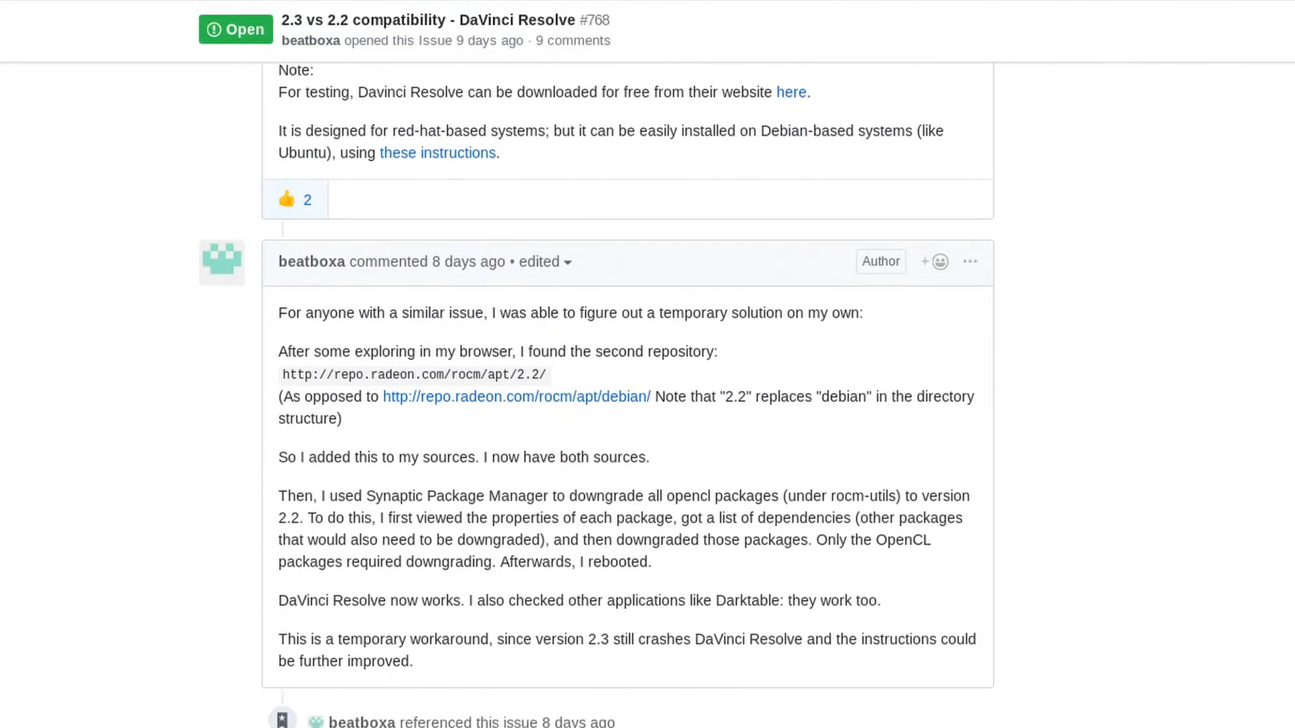
scroll("down", 3)
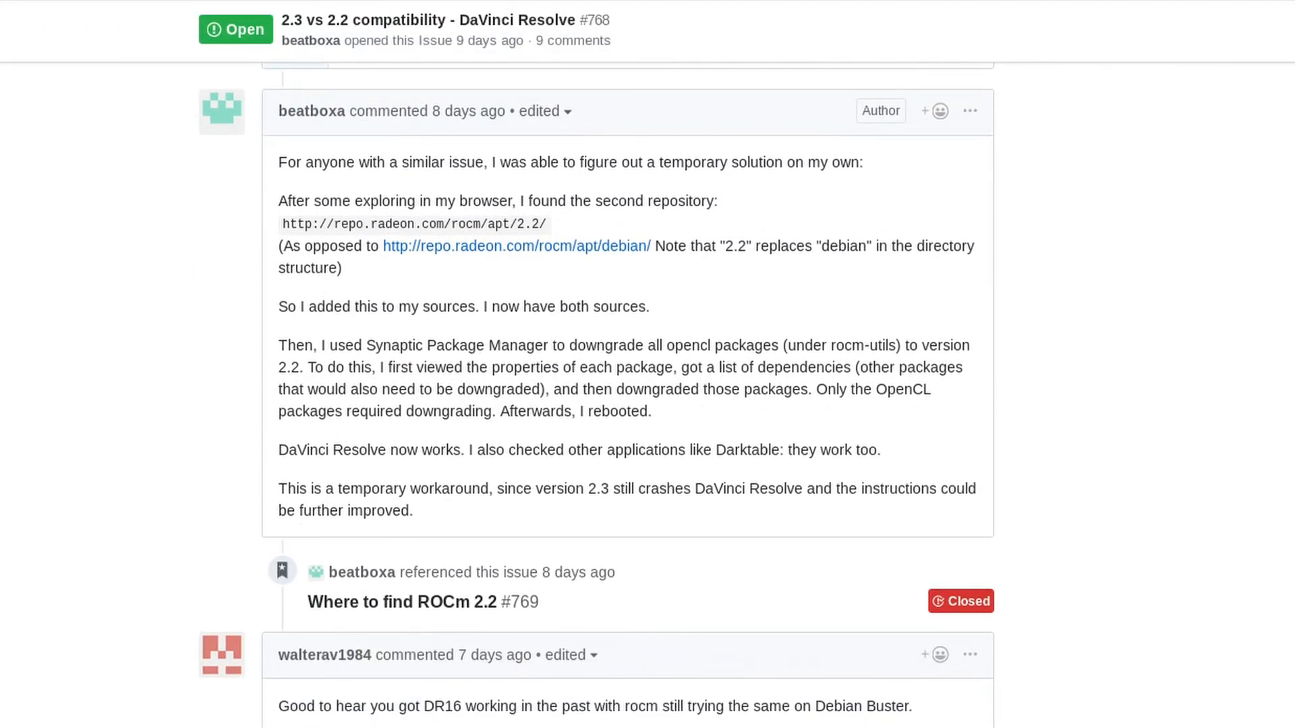
mouse_move(310, 111)
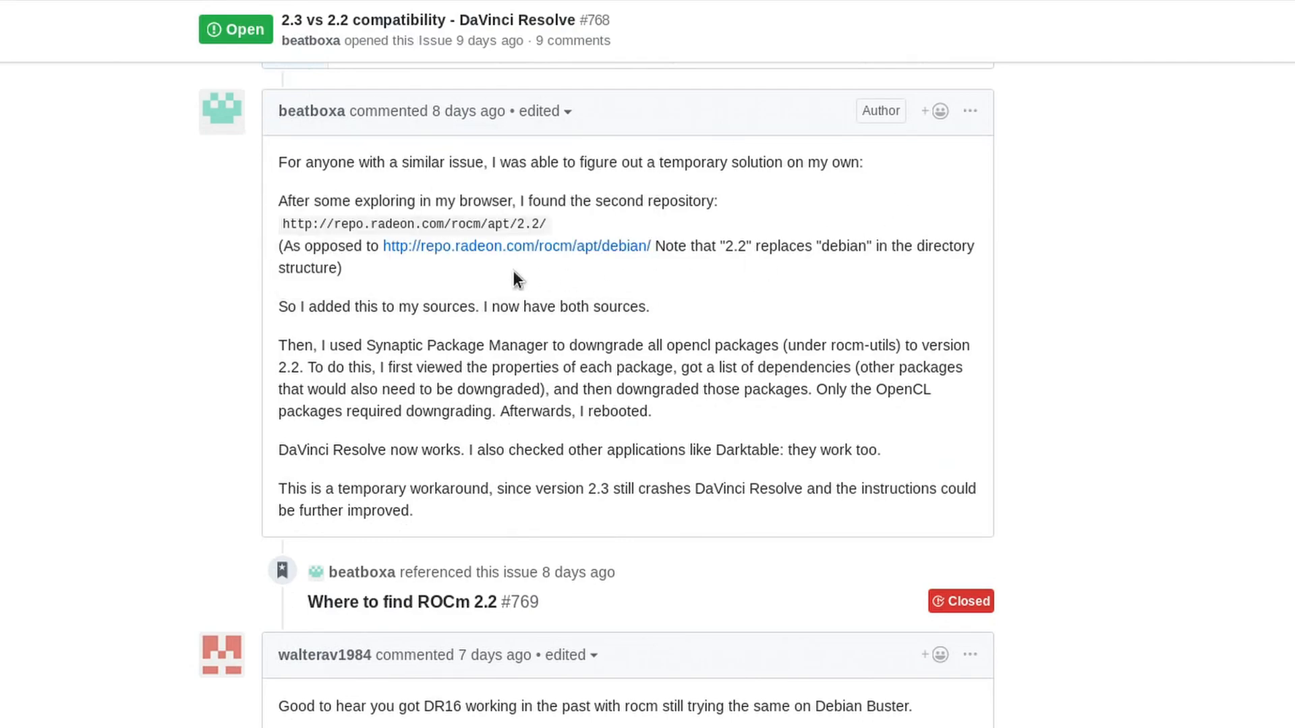
mouse_move(405, 185)
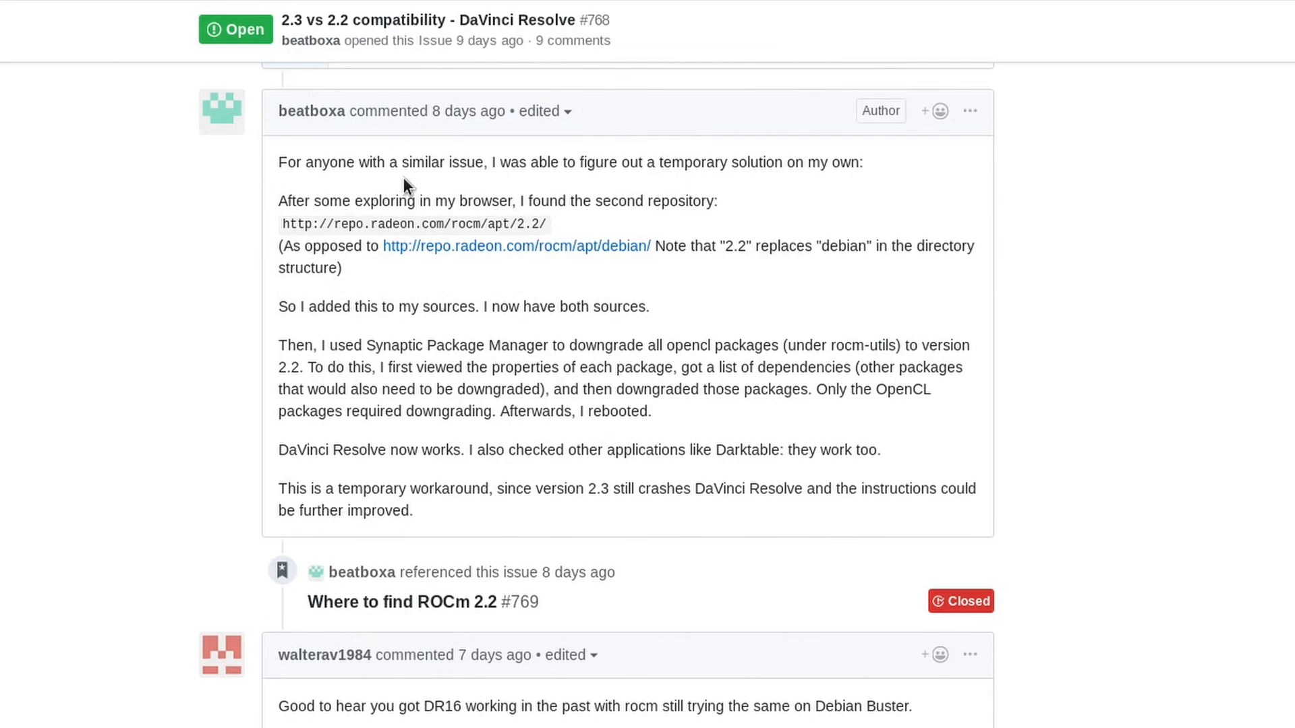
mouse_move(858, 299)
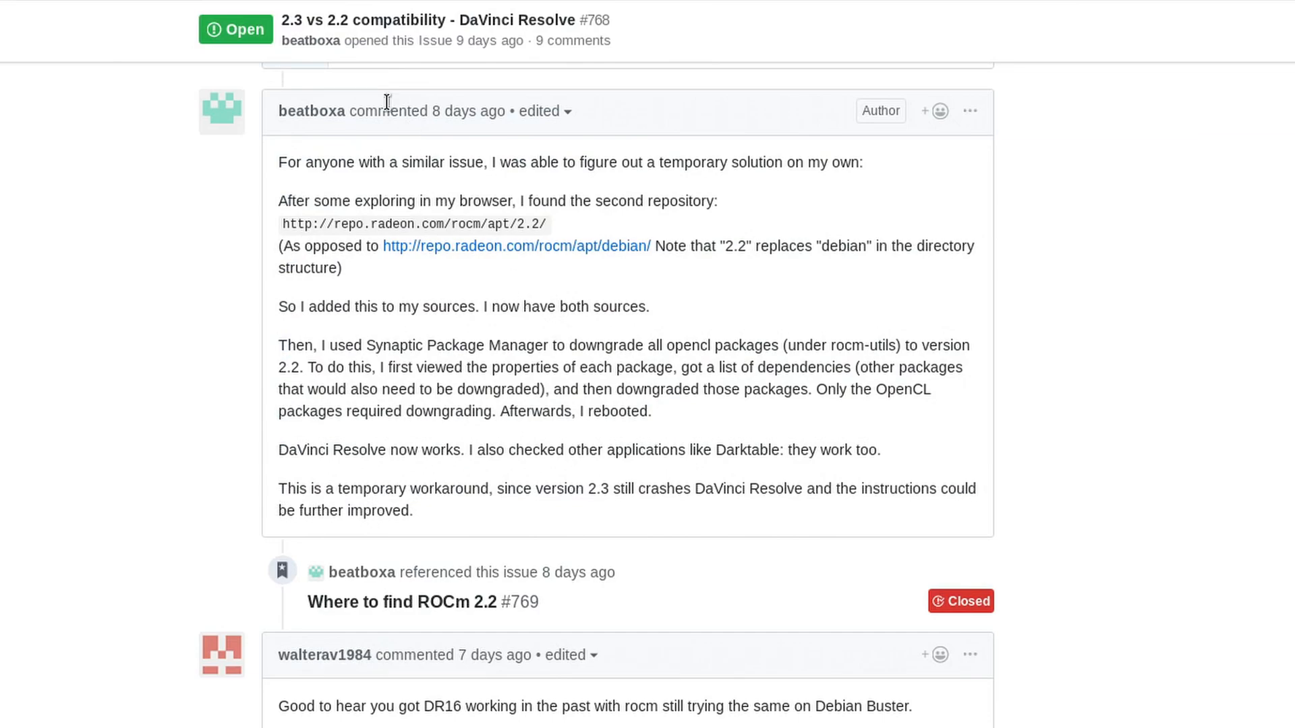
mouse_move(380, 160)
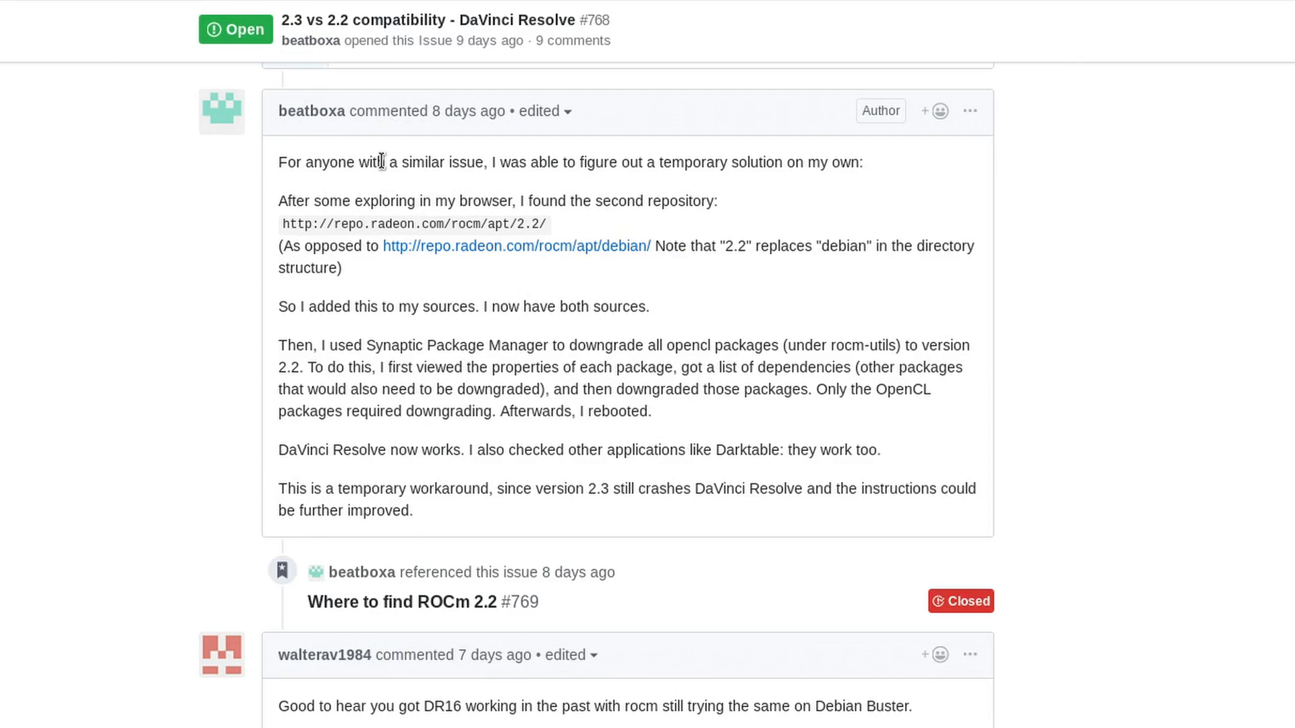
mouse_move(374, 185)
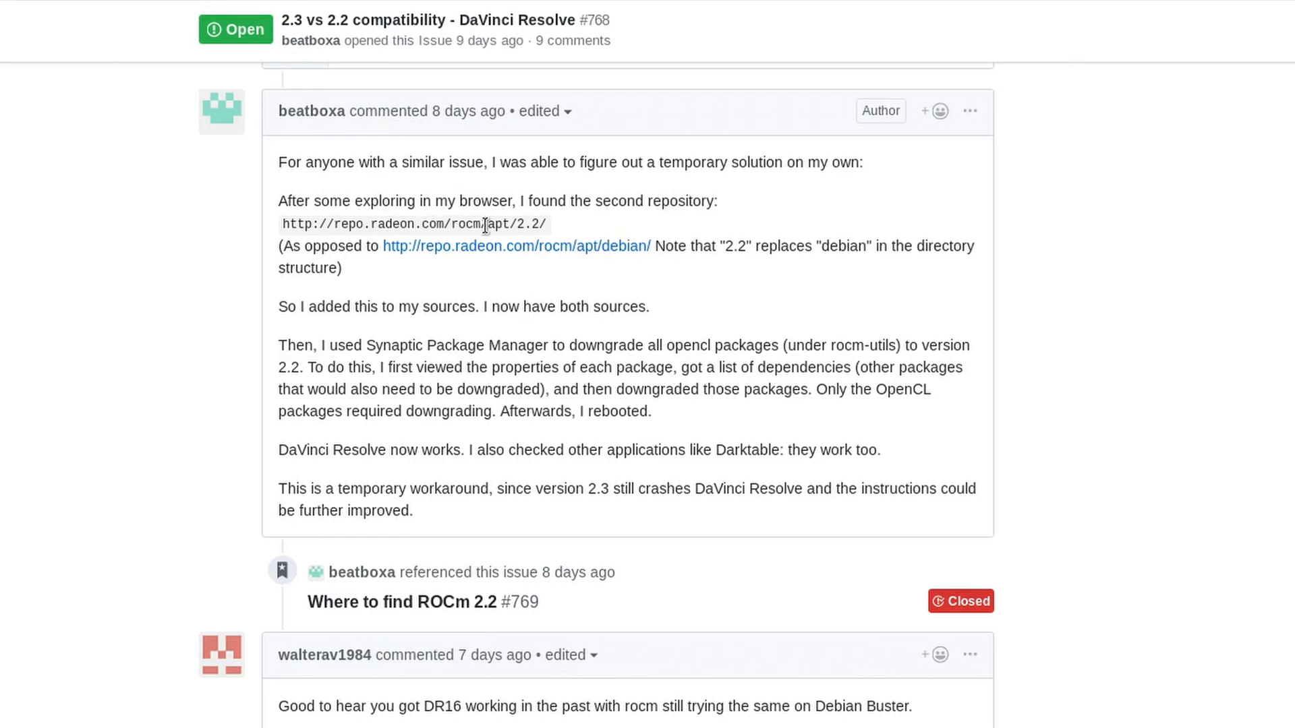
mouse_move(505, 234)
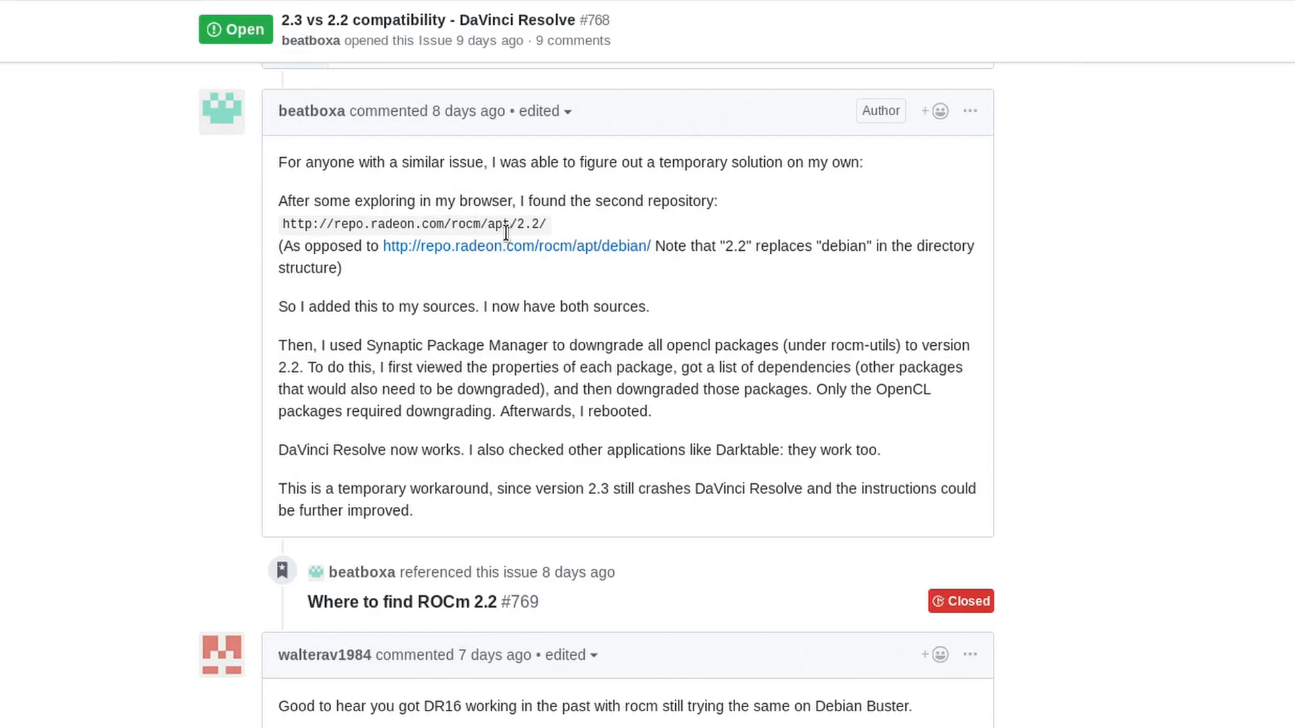
mouse_move(285, 224)
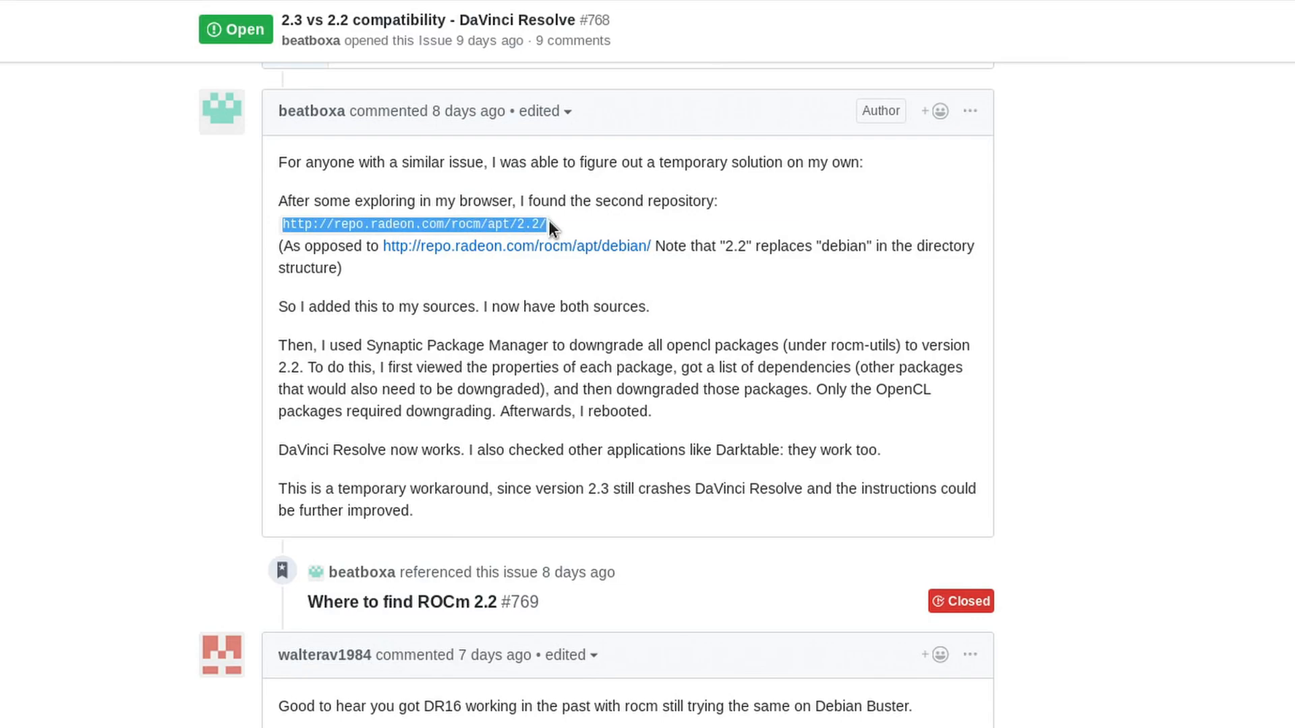
mouse_move(544, 253)
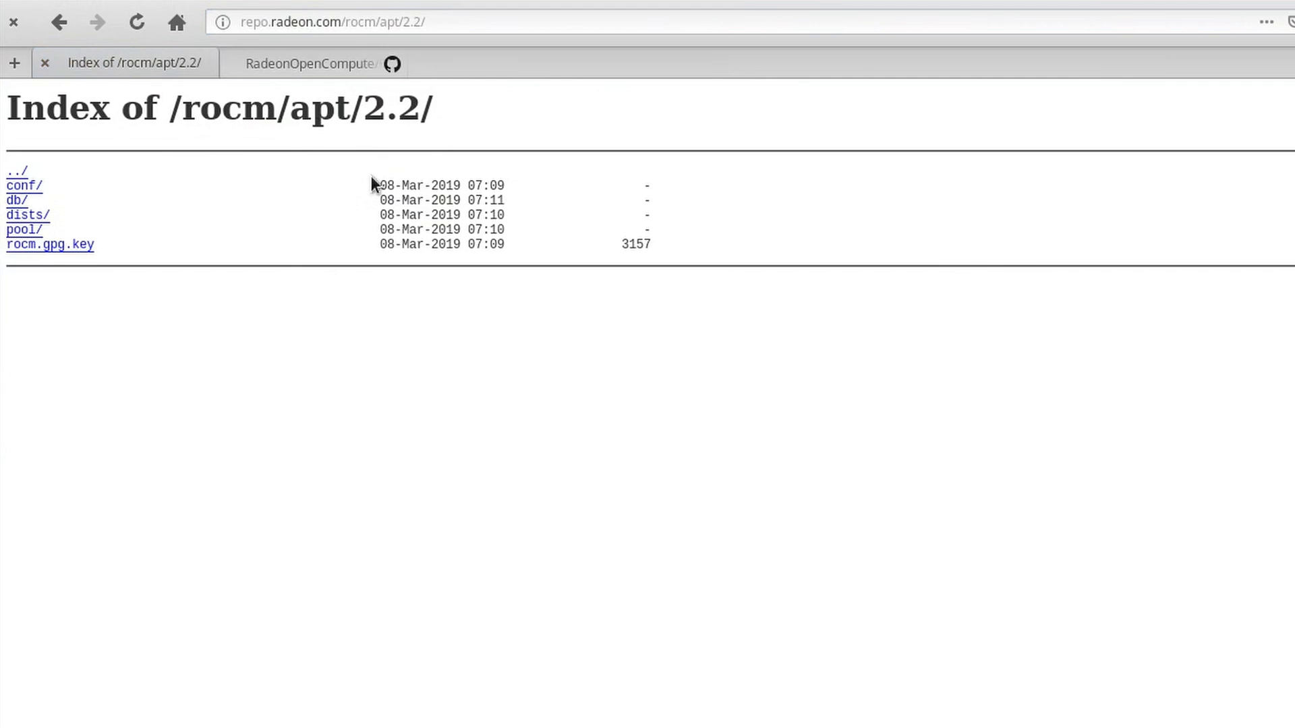
mouse_move(20, 238)
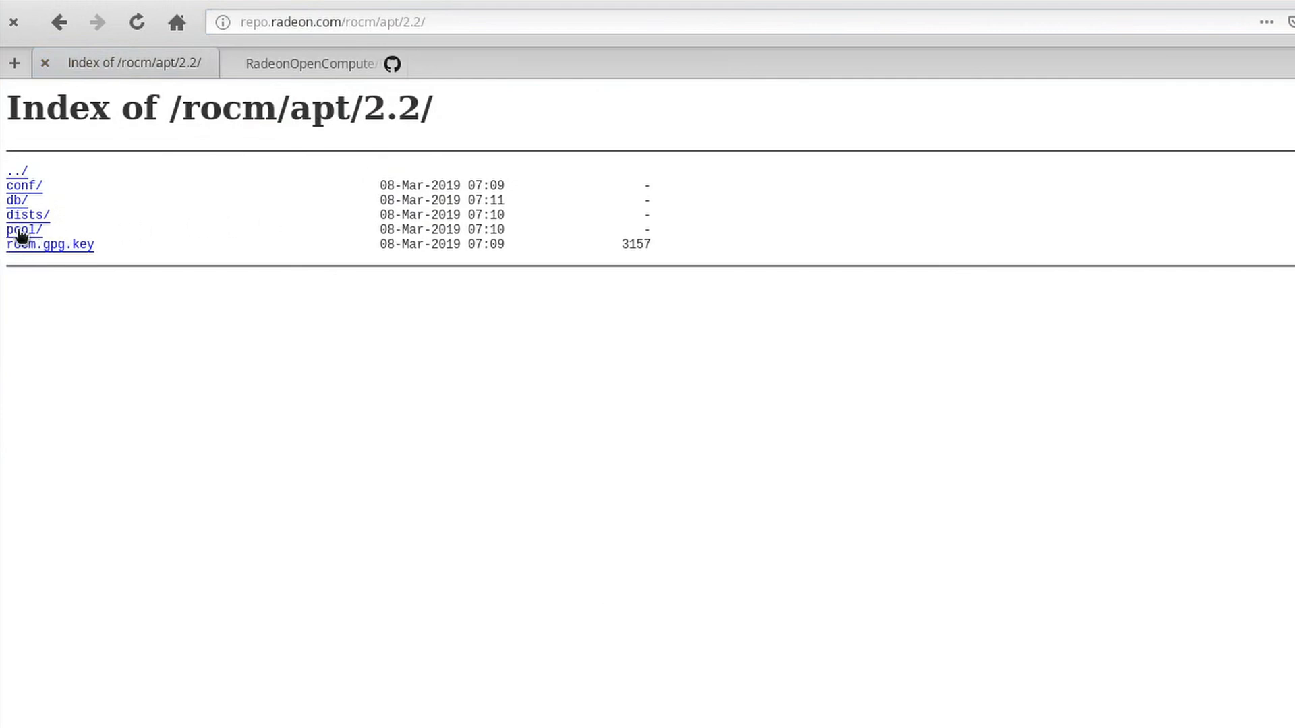
Step: Navigate pool/main/r in the ROCm 2.2 repository and enter the rocm-opencl-dev package folder
left_click(27, 229)
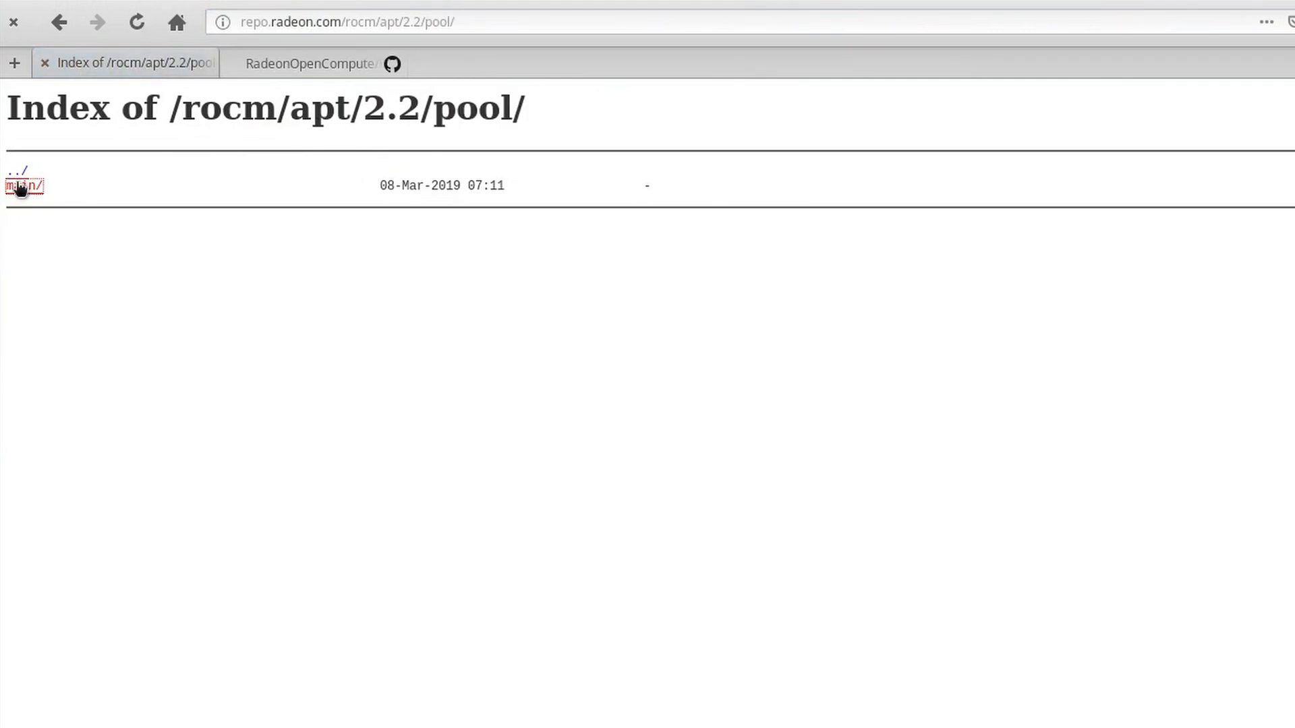
left_click(25, 185)
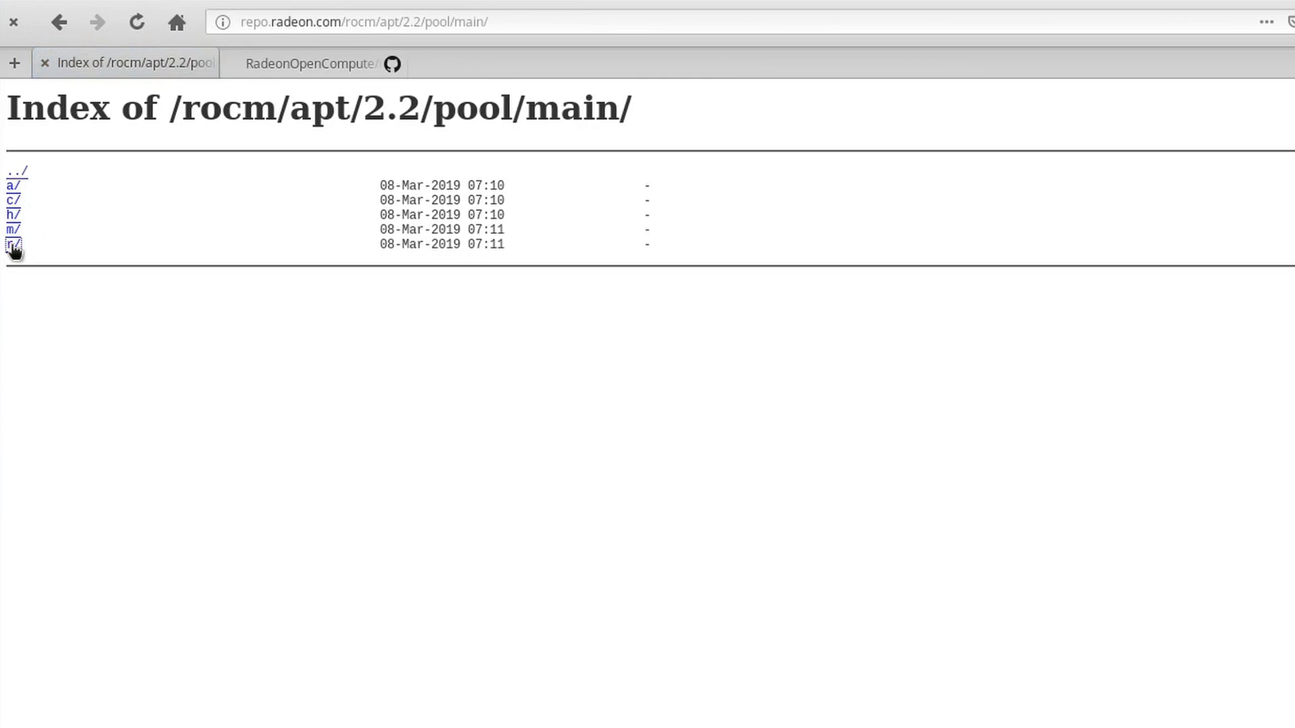
left_click(14, 244)
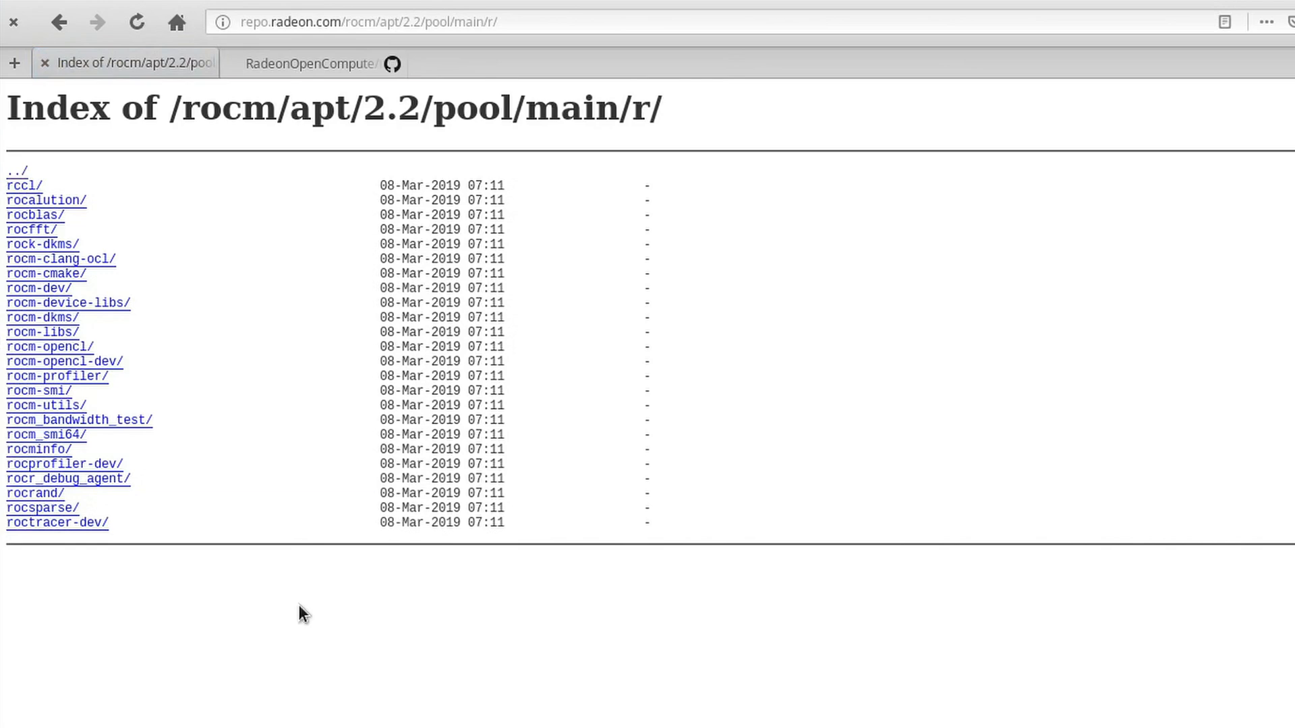
mouse_move(186, 370)
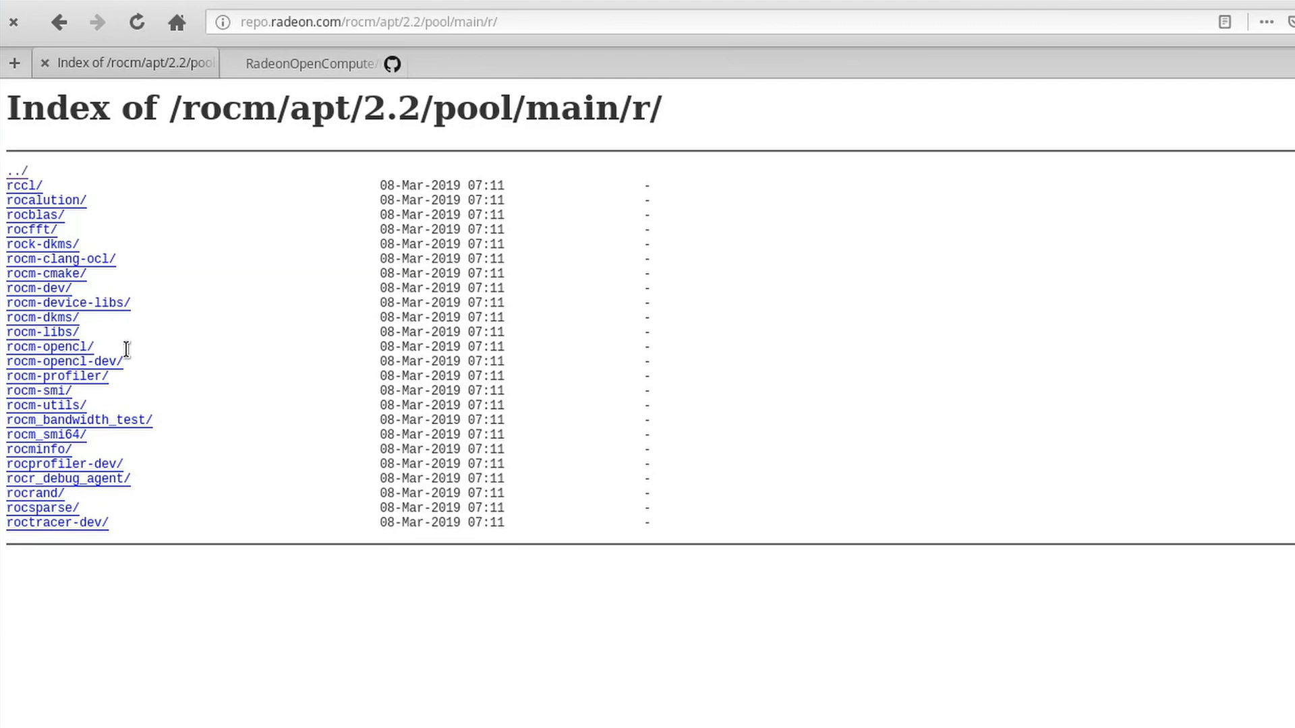
mouse_move(98, 361)
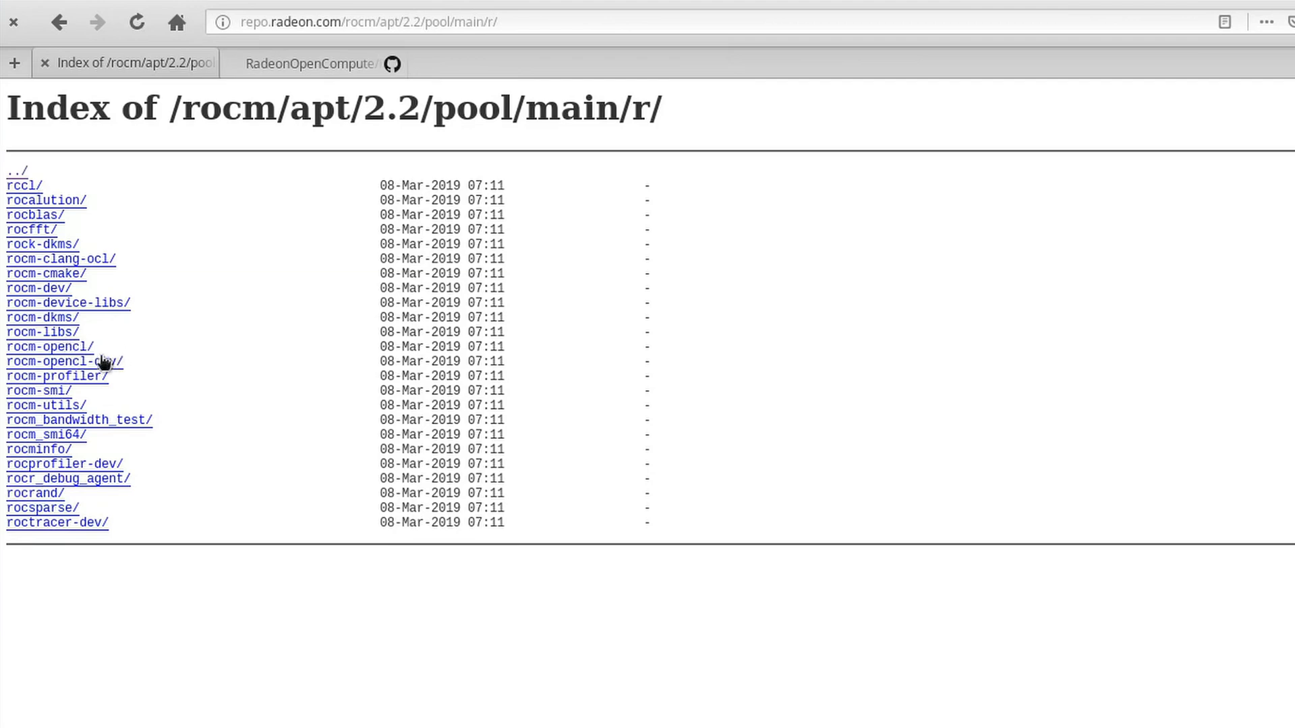
left_click(48, 347)
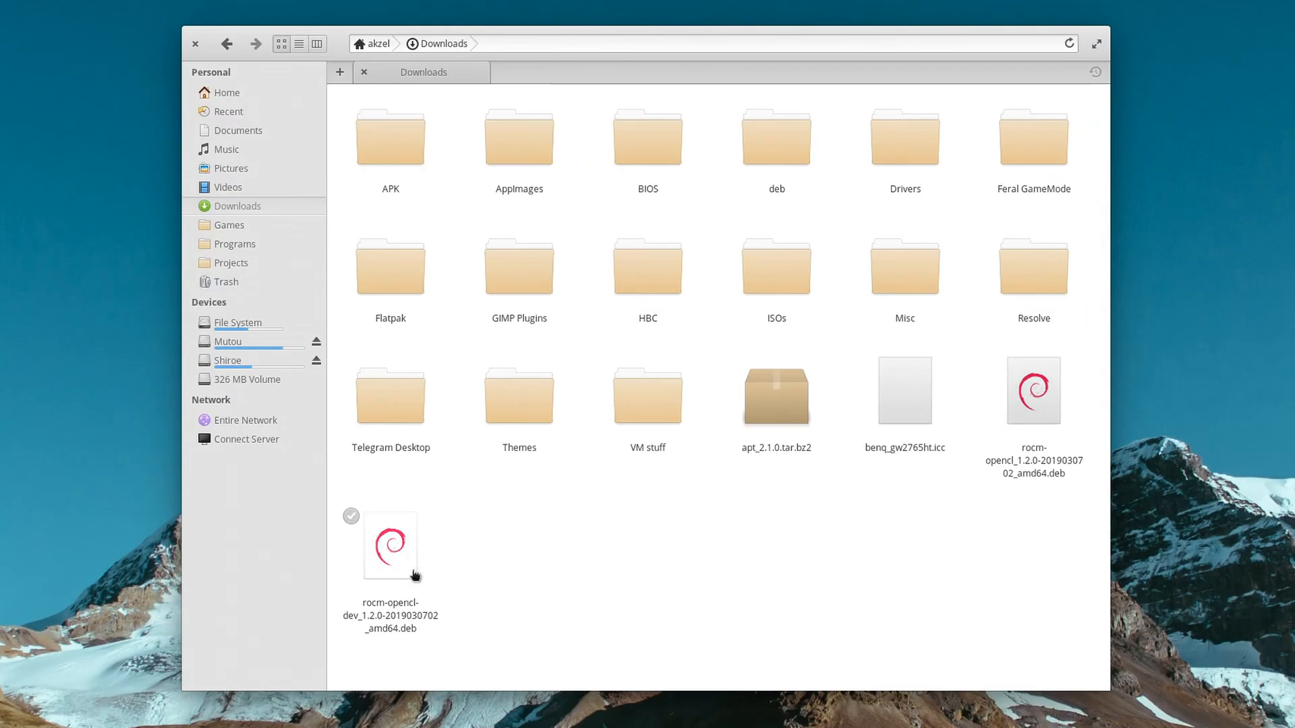
Step: Downgrade rocm-opencl to the downloaded 1.2.0 package, authenticating with the password
left_click(851, 565)
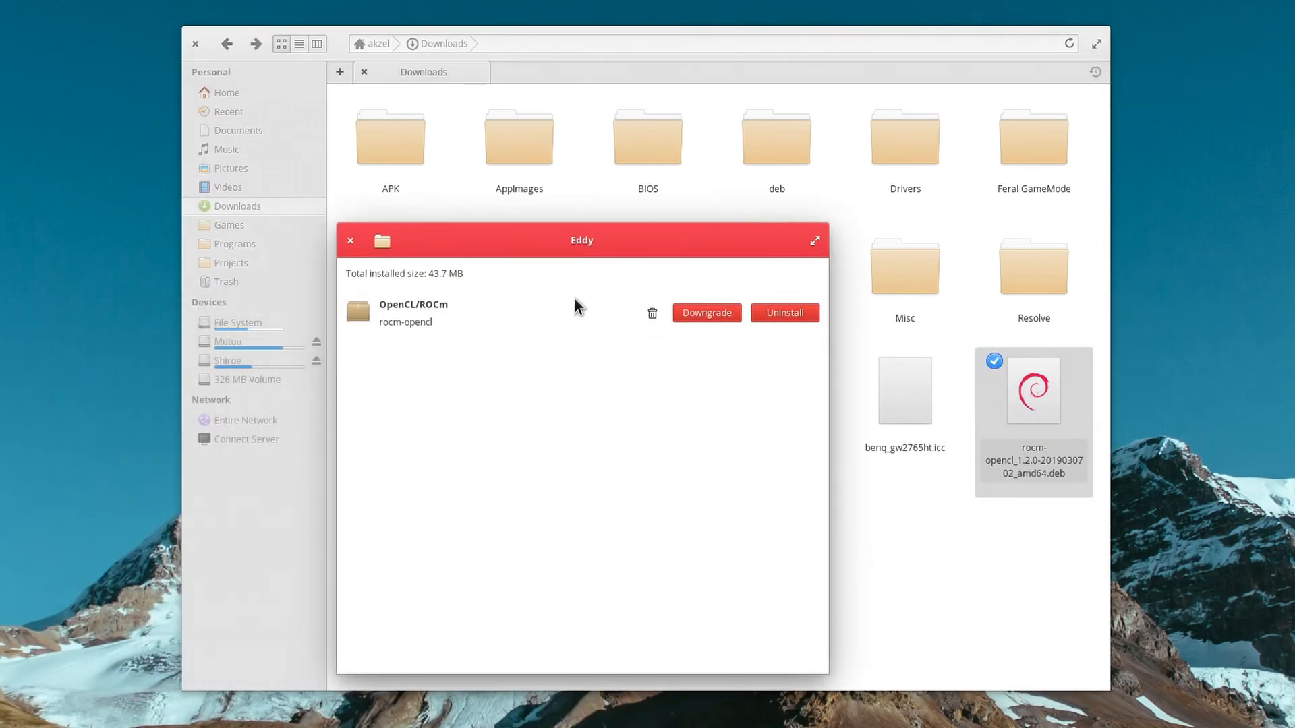
left_click(782, 311)
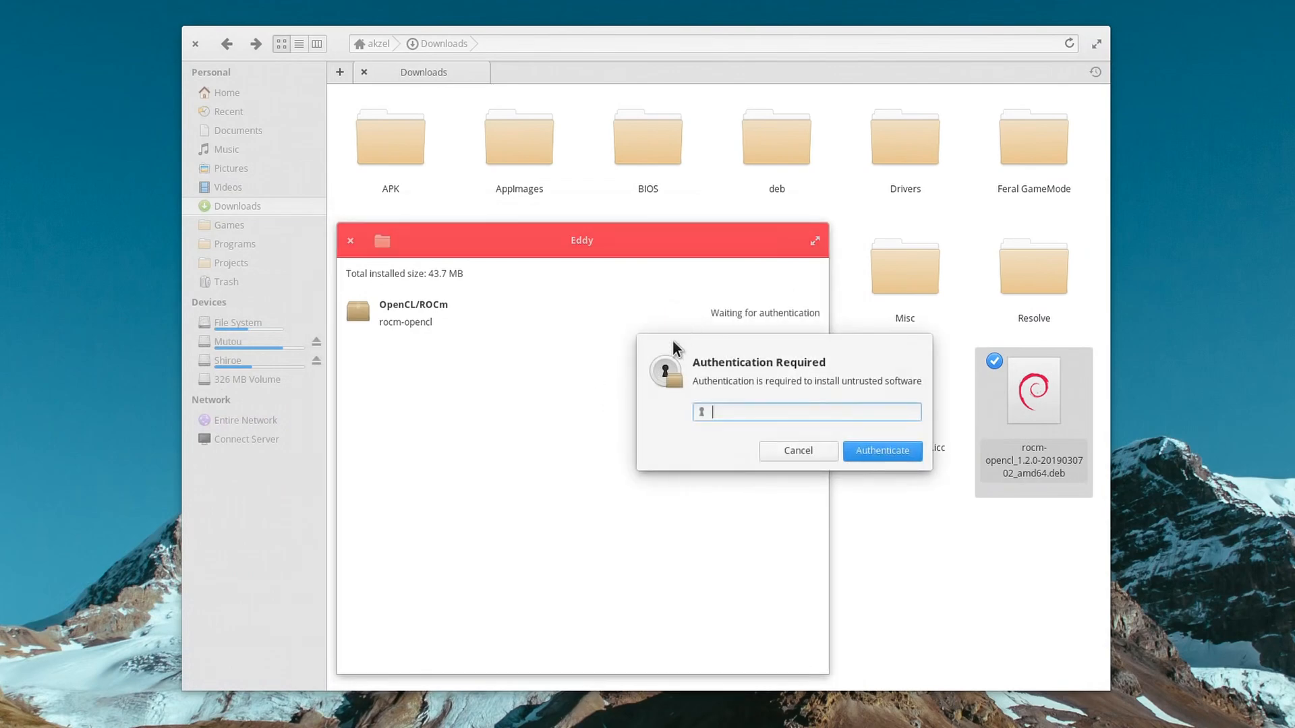
type("password")
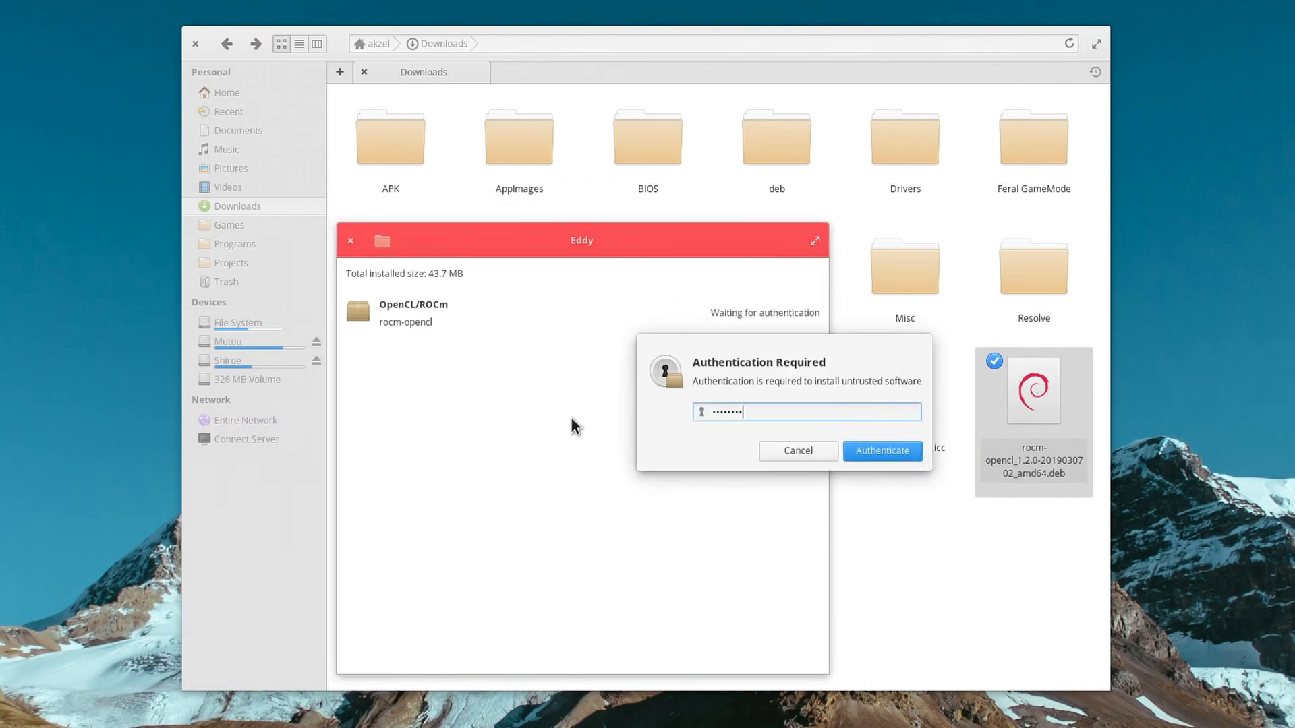
left_click(881, 451)
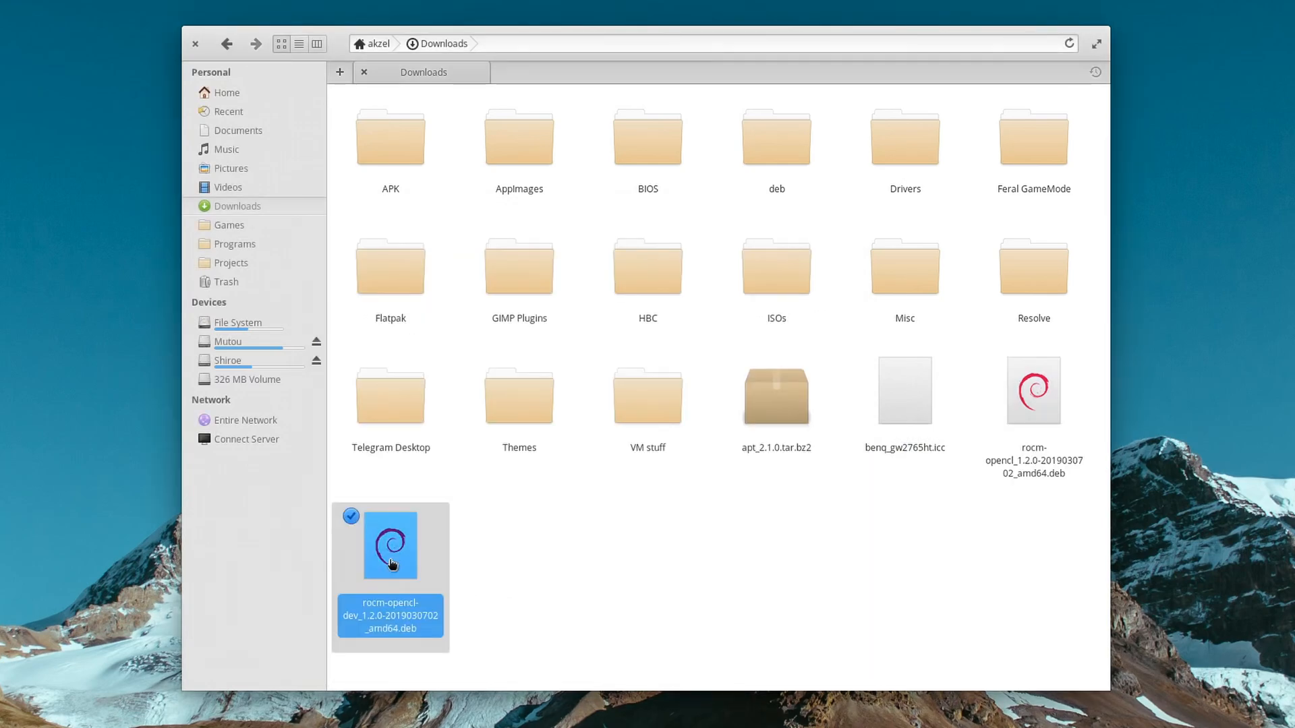
Step: Bring up the rocm-opencl-dev_1.2.0 .deb from Downloads for installation
double_click(390, 545)
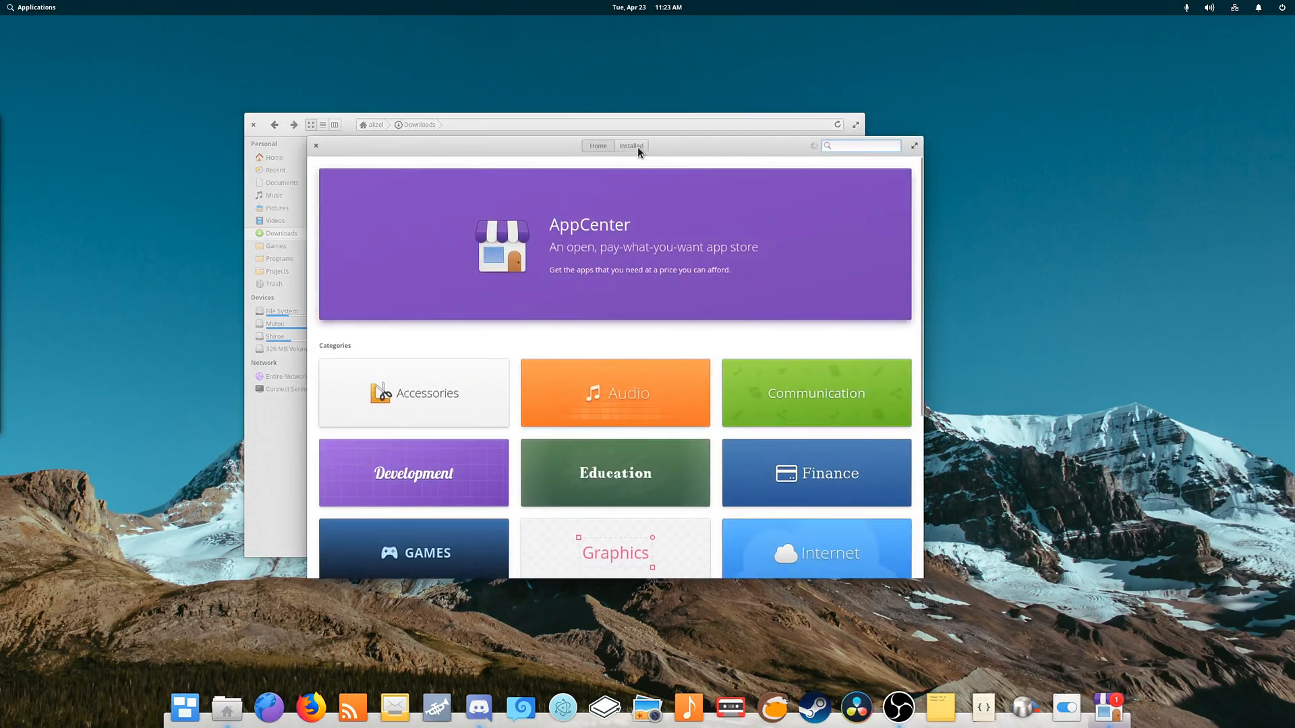
Step: Review the Installed list's Operating System Updates details offering rocm-opencl, then return to the list
left_click(631, 145)
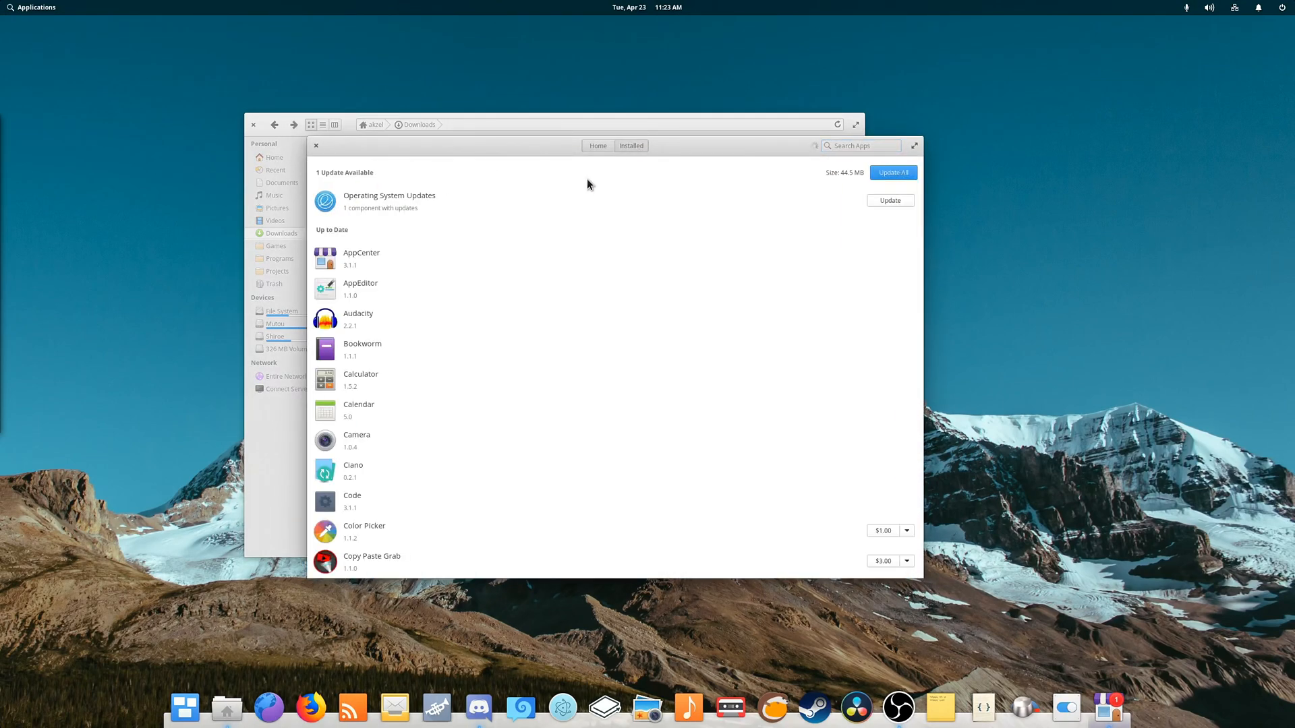
left_click(389, 201)
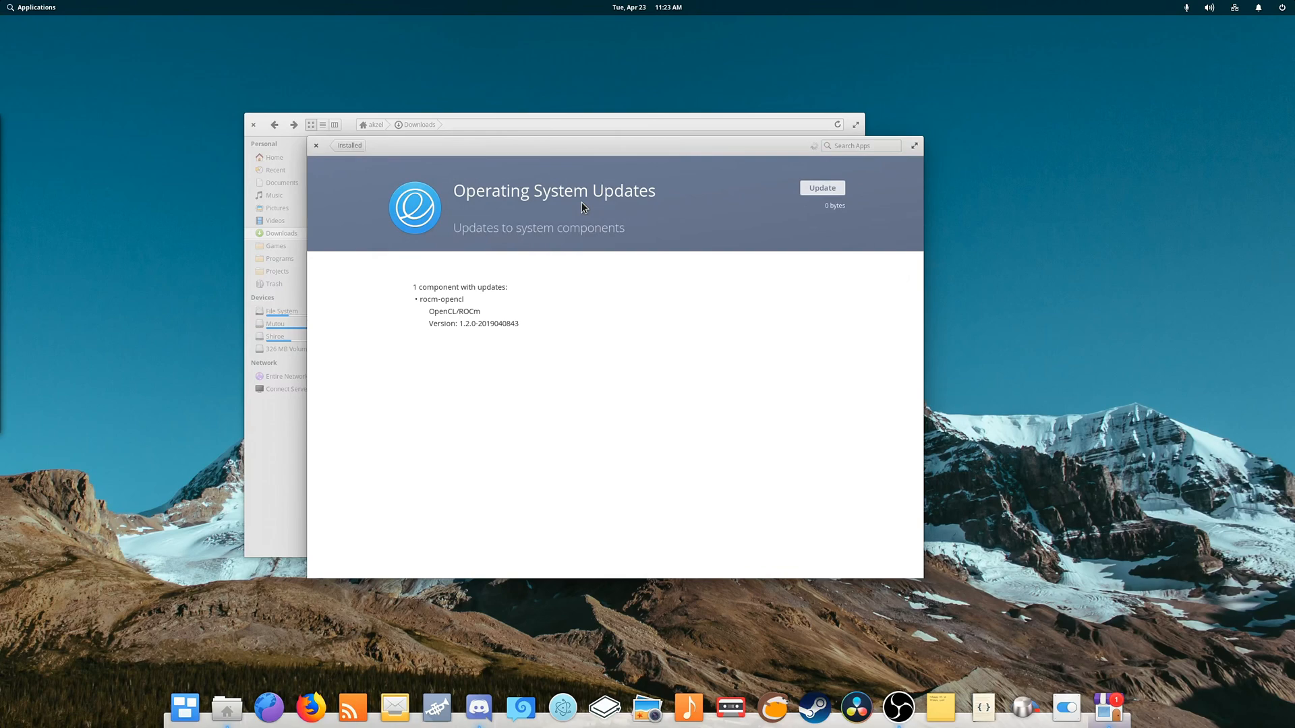
mouse_move(603, 326)
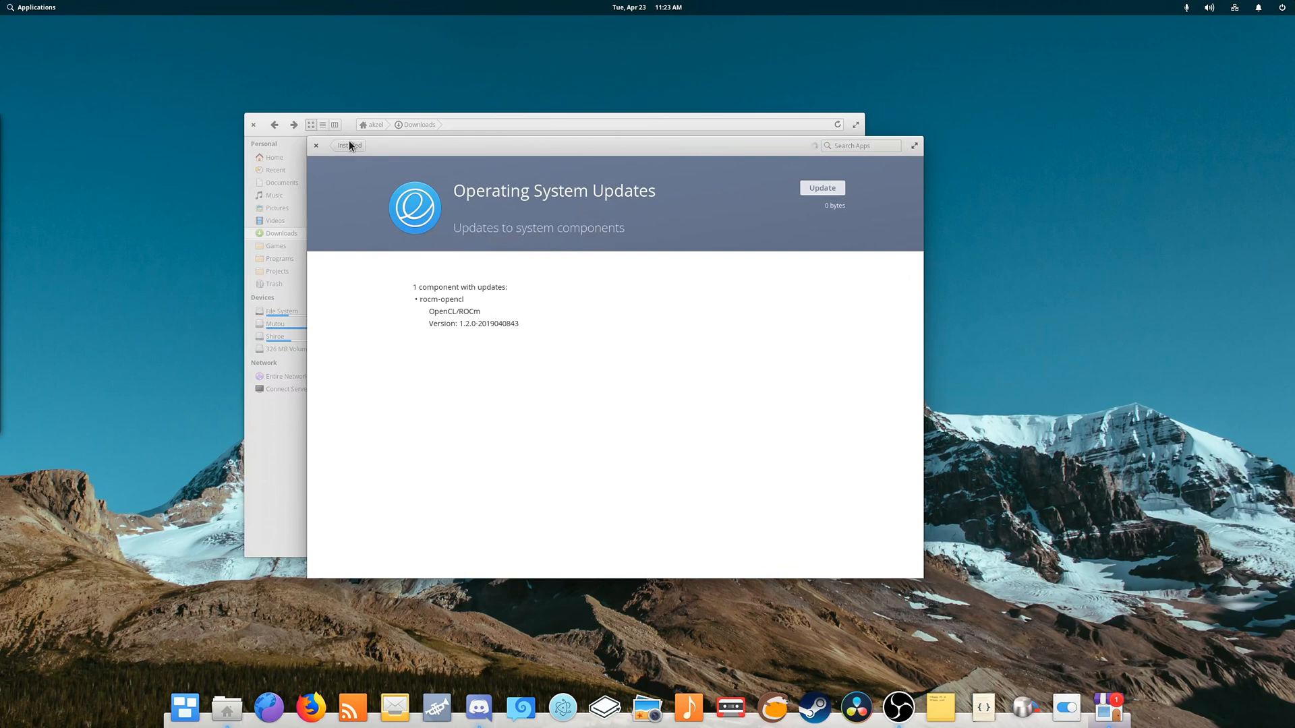
left_click(316, 145)
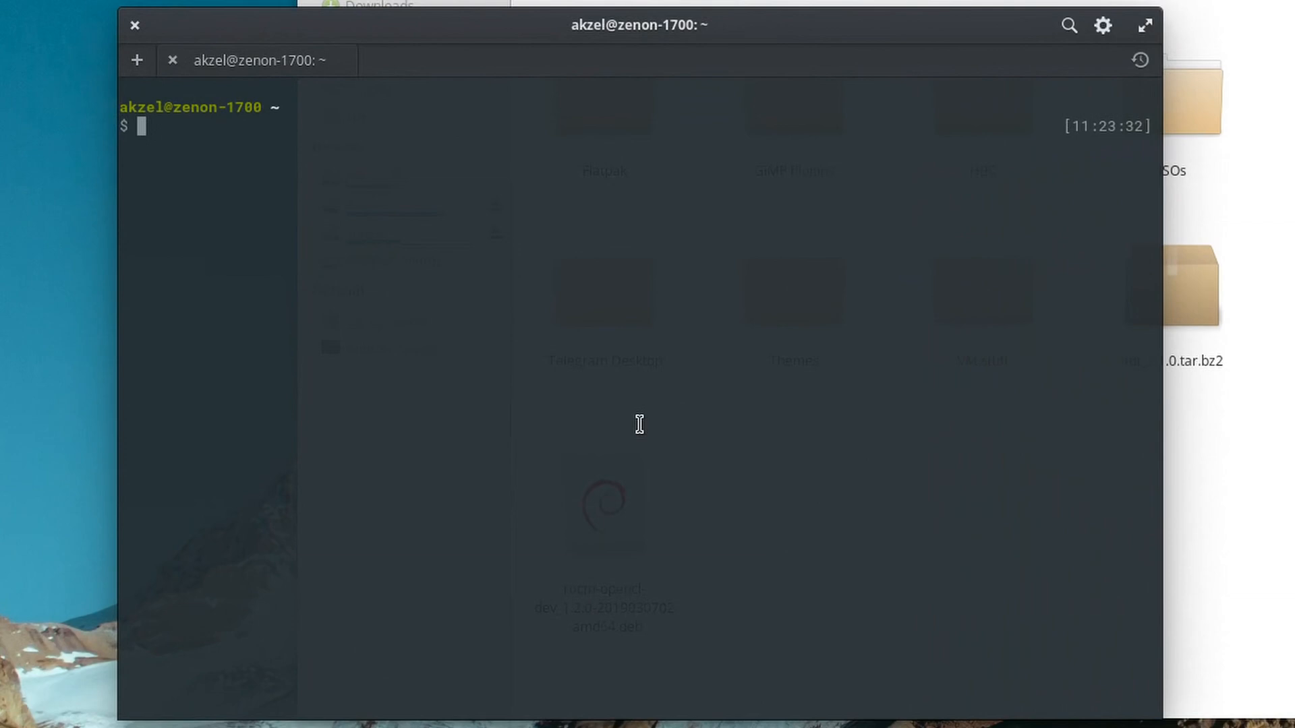
Step: Hold rocm-opencl and rocm-opencl-dev with sudo apt-mark hold, entering the password
type("sudo apt-")
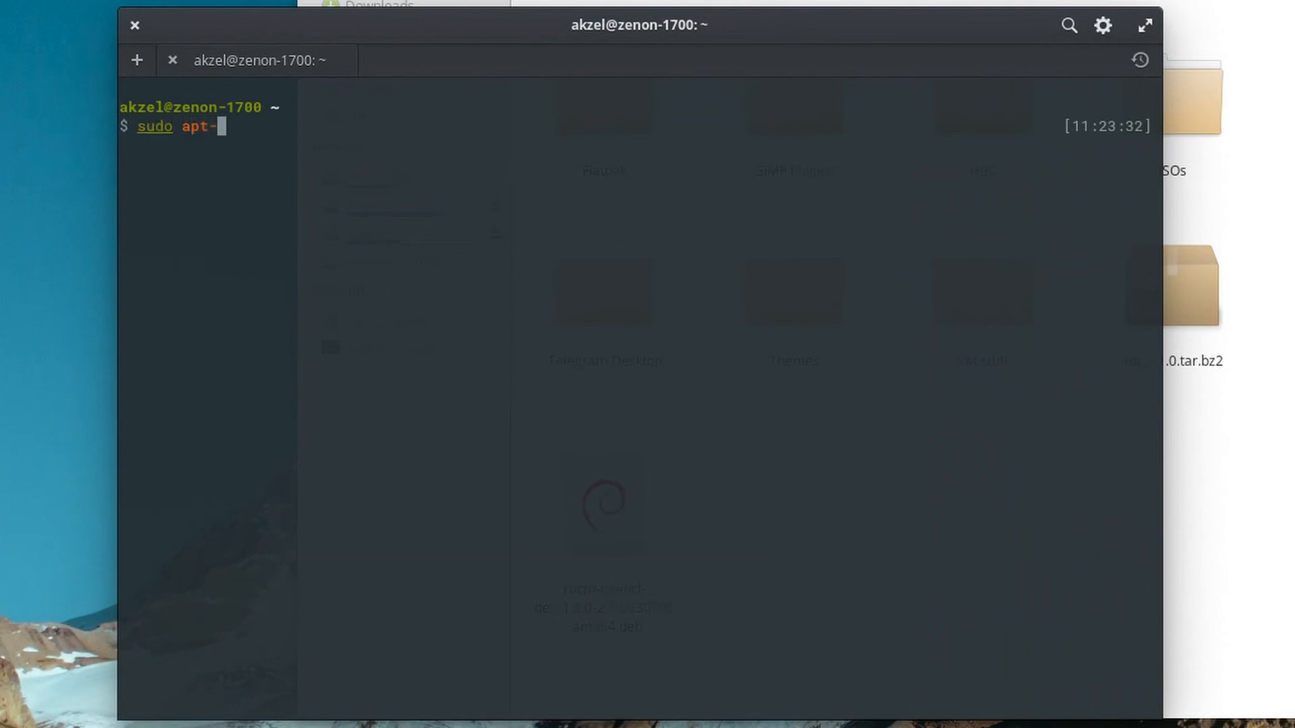
type("mark hold")
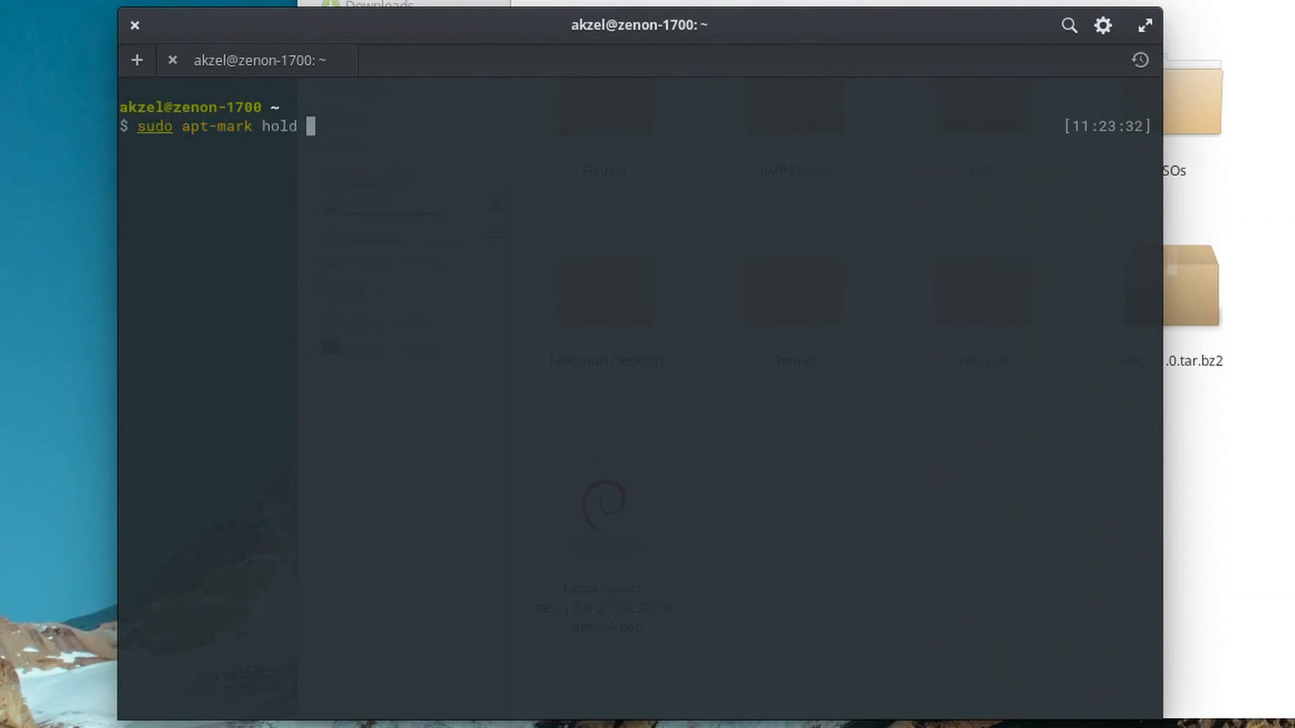
type("rocm-opencl")
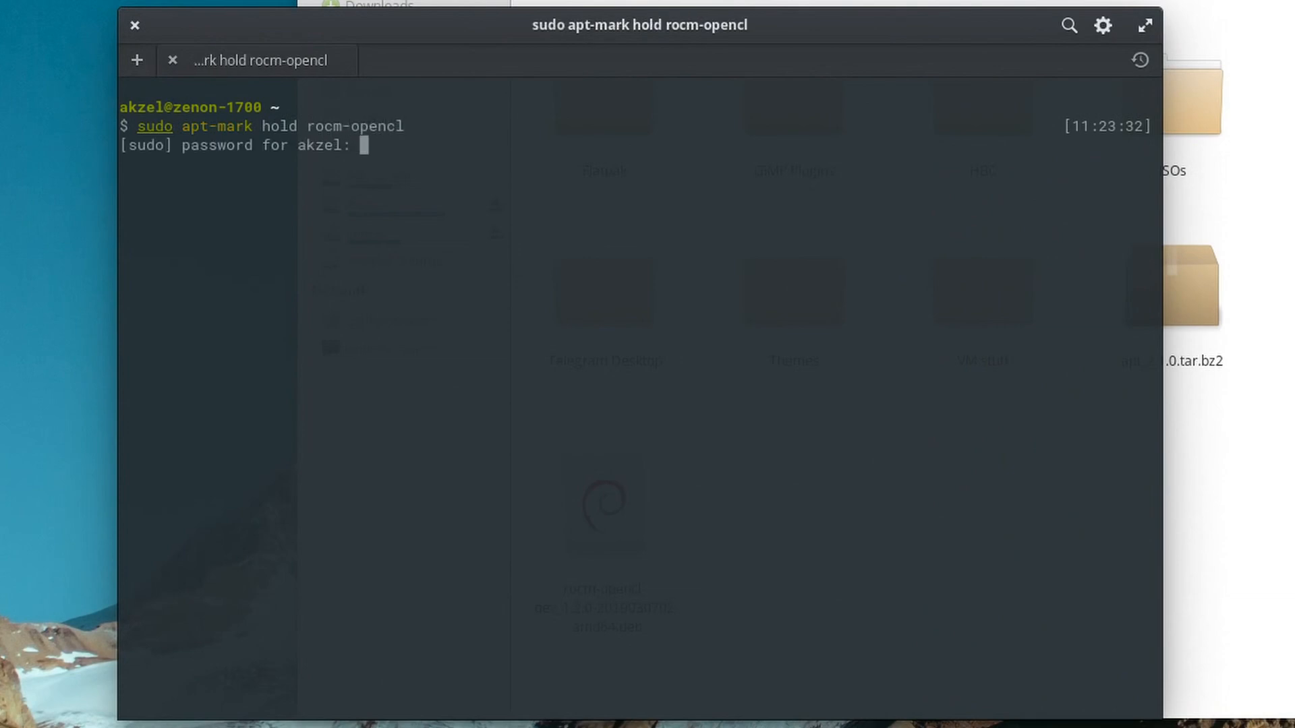
key("Return")
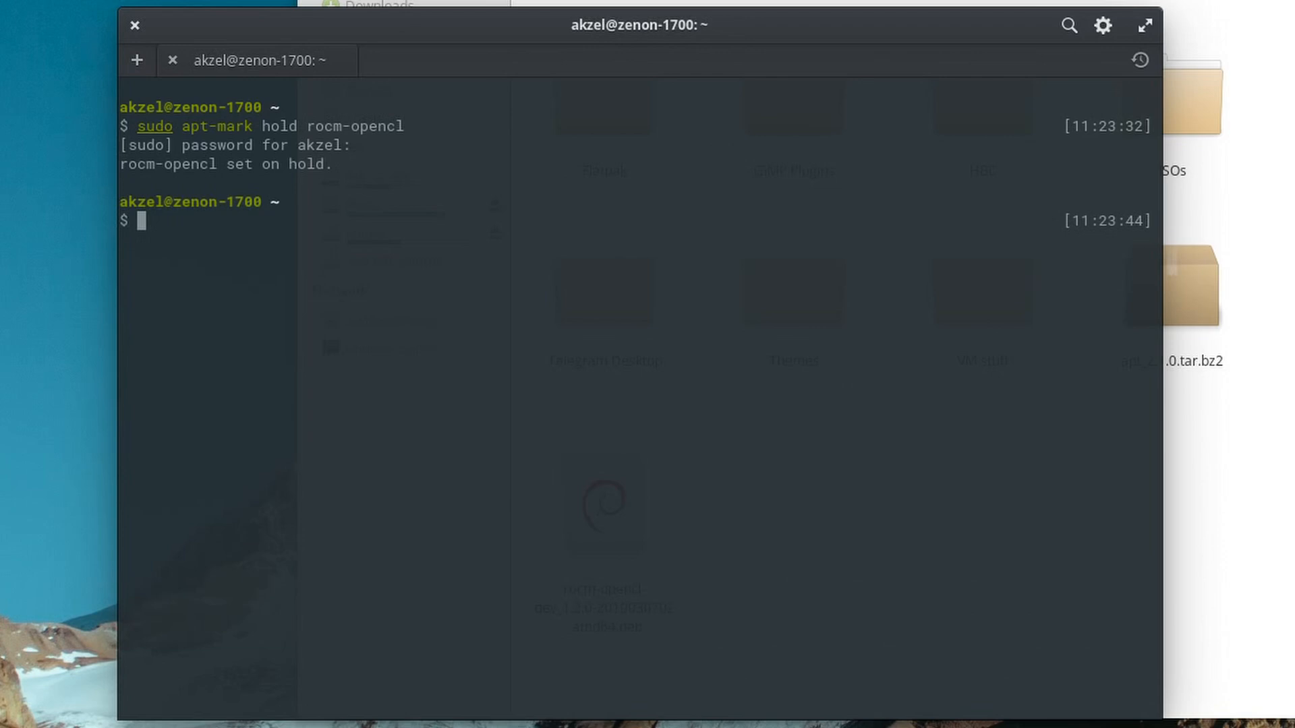
type("sudo apt-mark hold rocm-opencl-de")
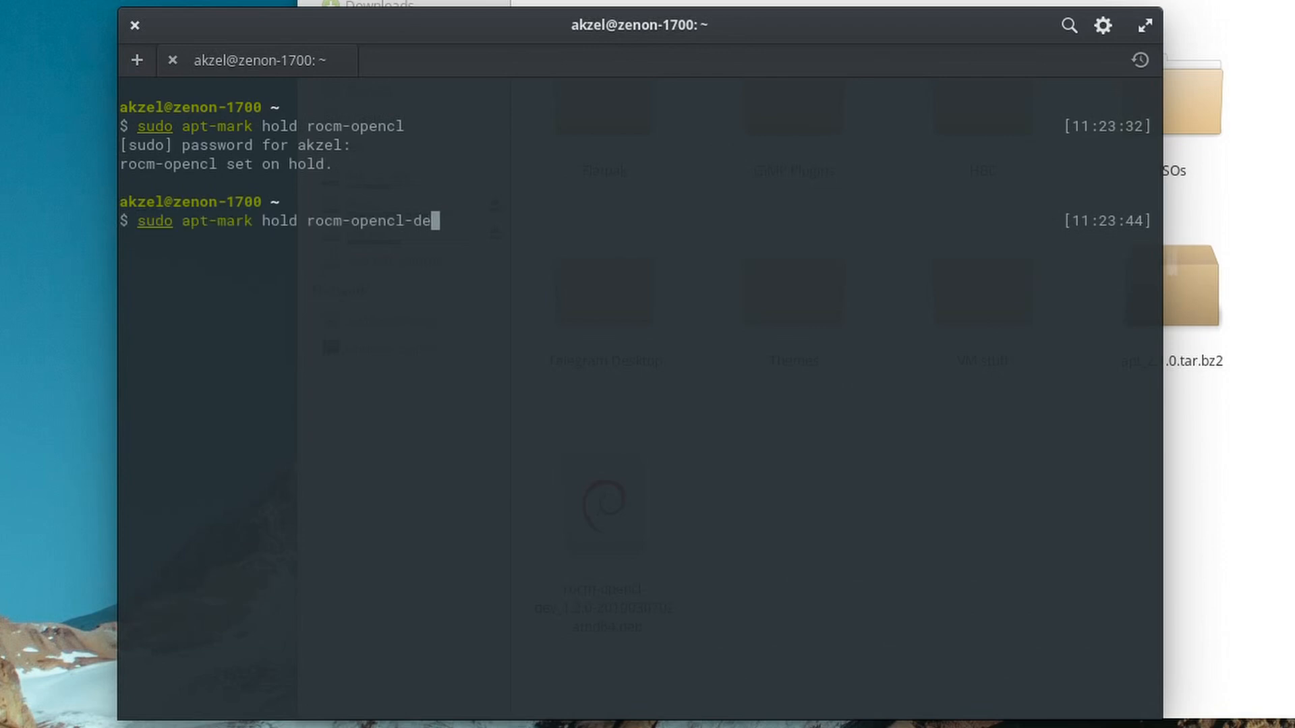
type("v")
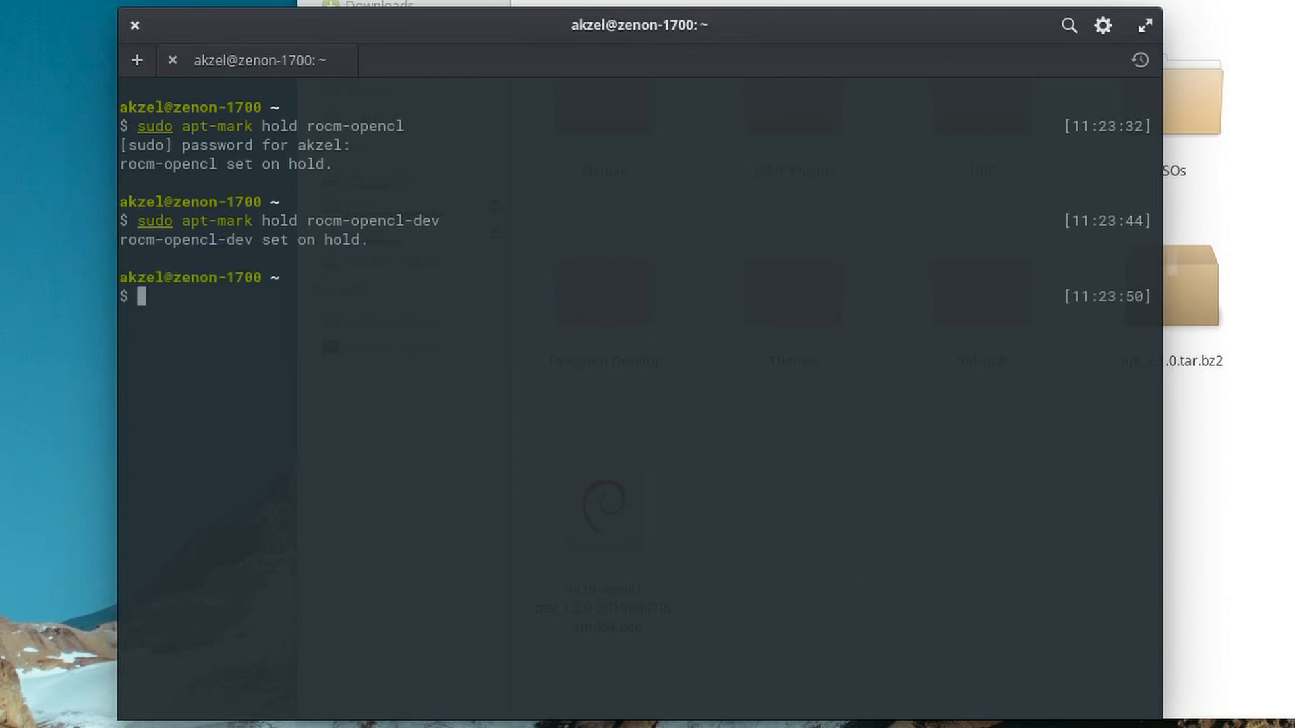
Step: Refresh the package lists with sudo apt update
type("sudo")
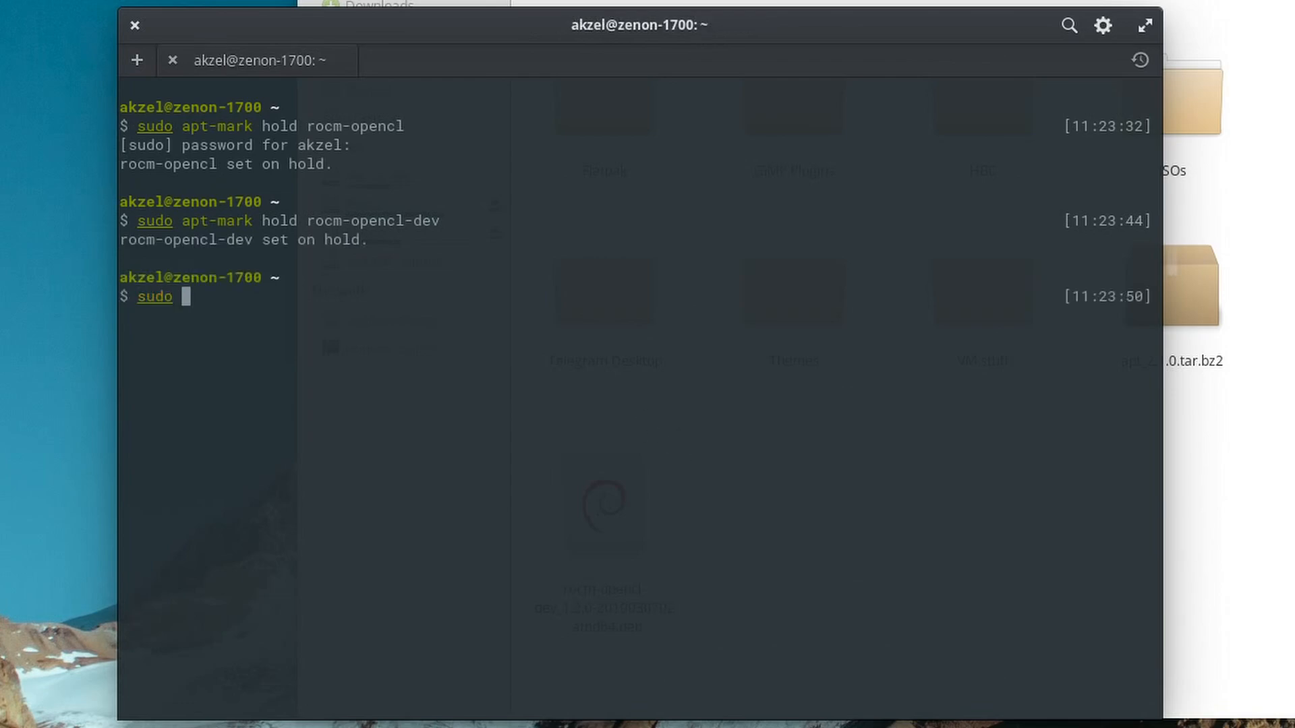
type("apt update")
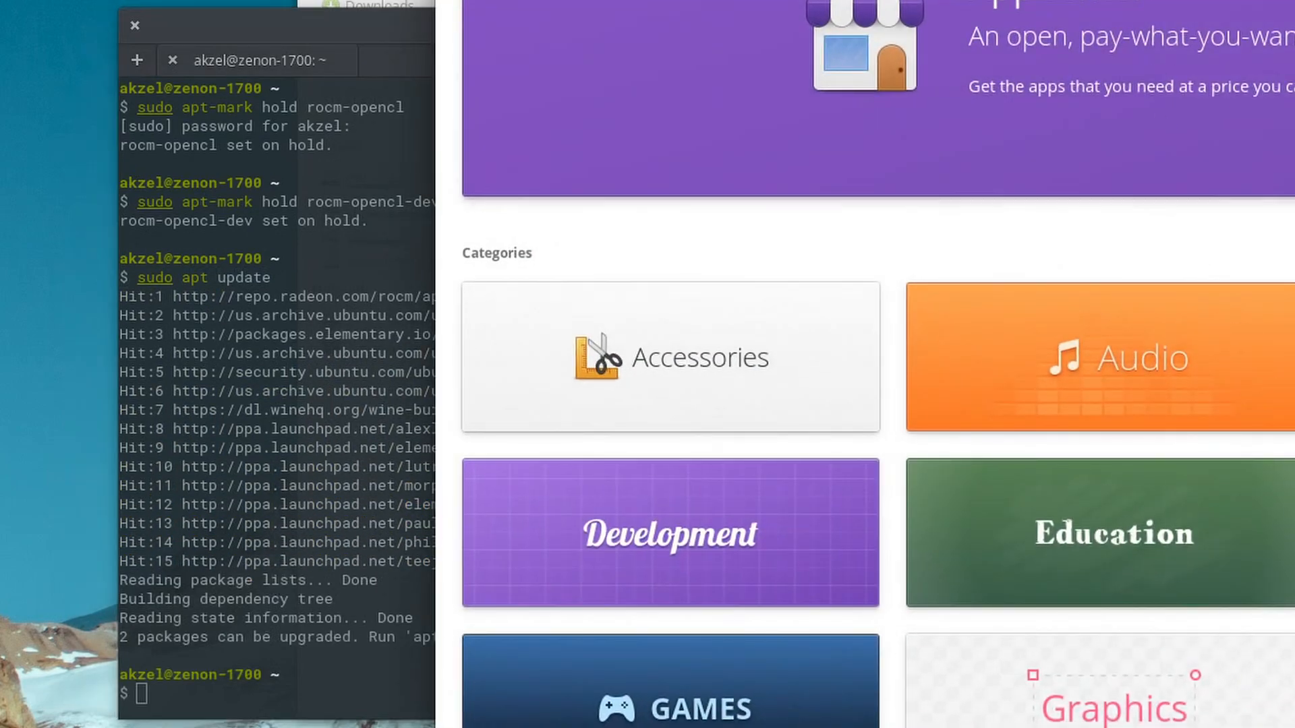
Step: Verify the Installed list shows no operating system updates, then close AppCenter
left_click(680, 43)
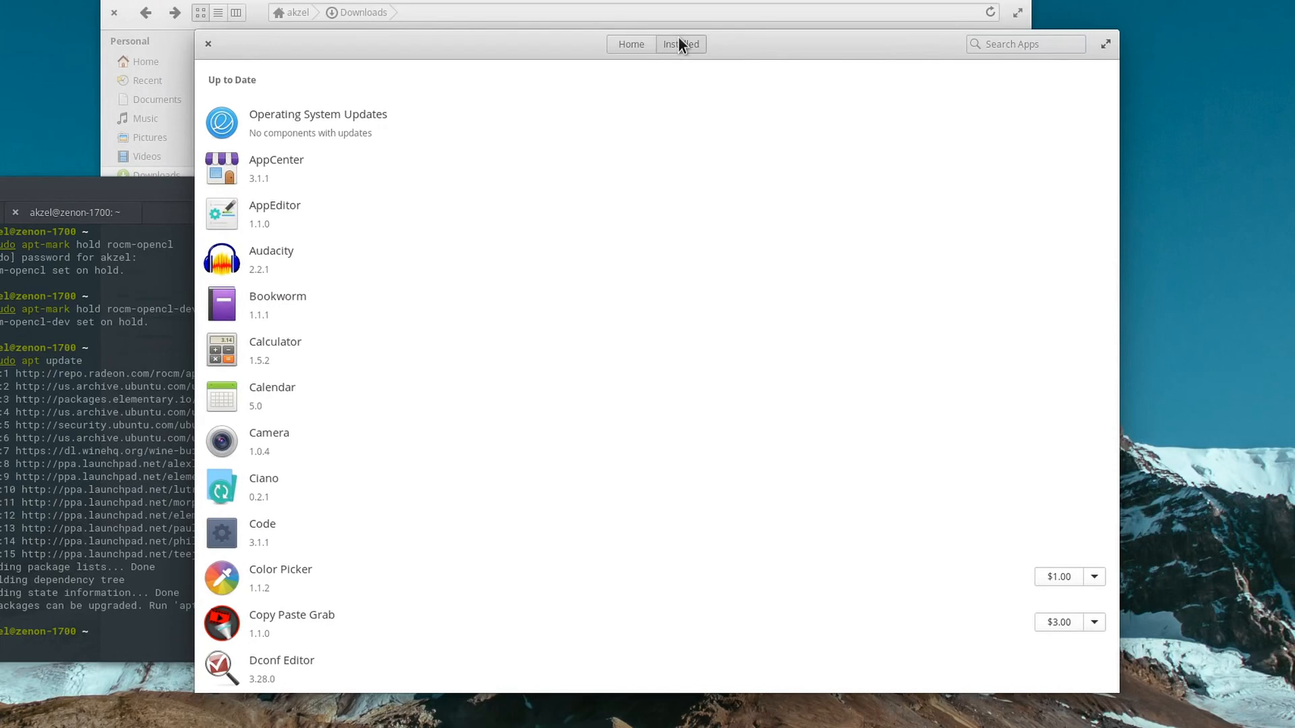
left_click(630, 44)
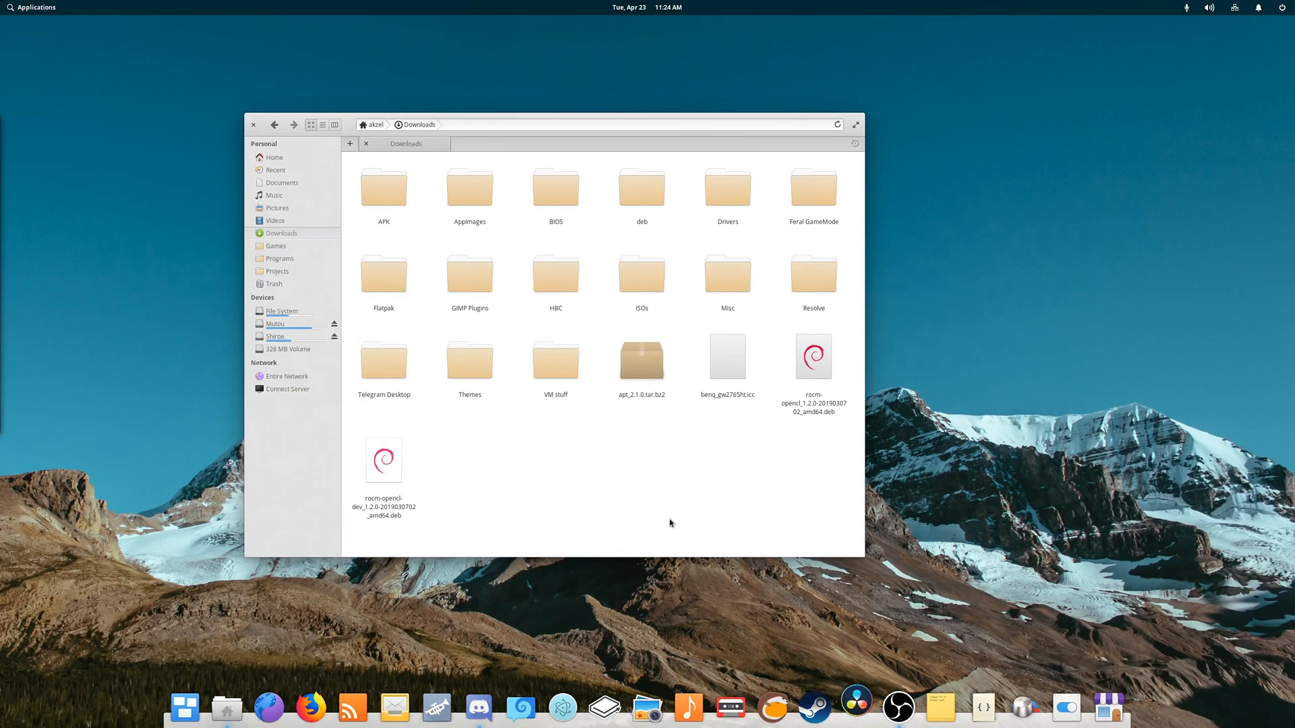
Step: Launch DaVinci Resolve 15 from the dock toward its Project Manager
left_click(855, 708)
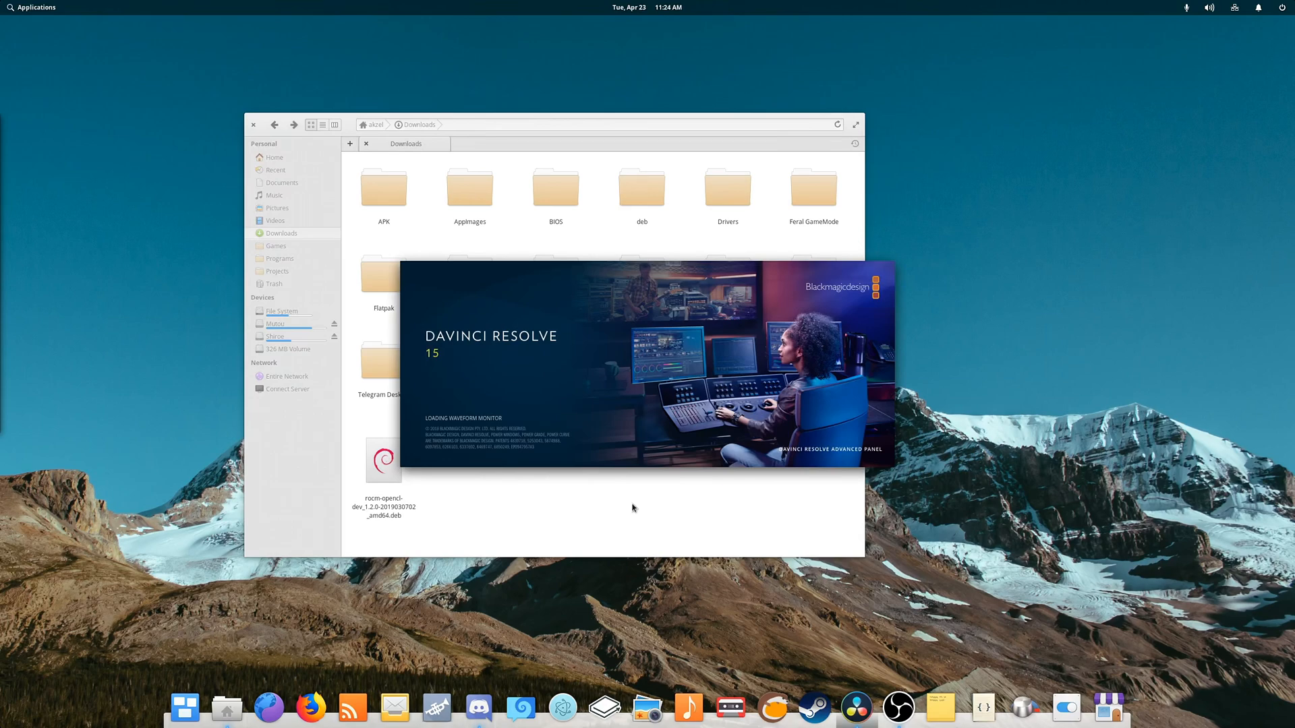
mouse_move(608, 502)
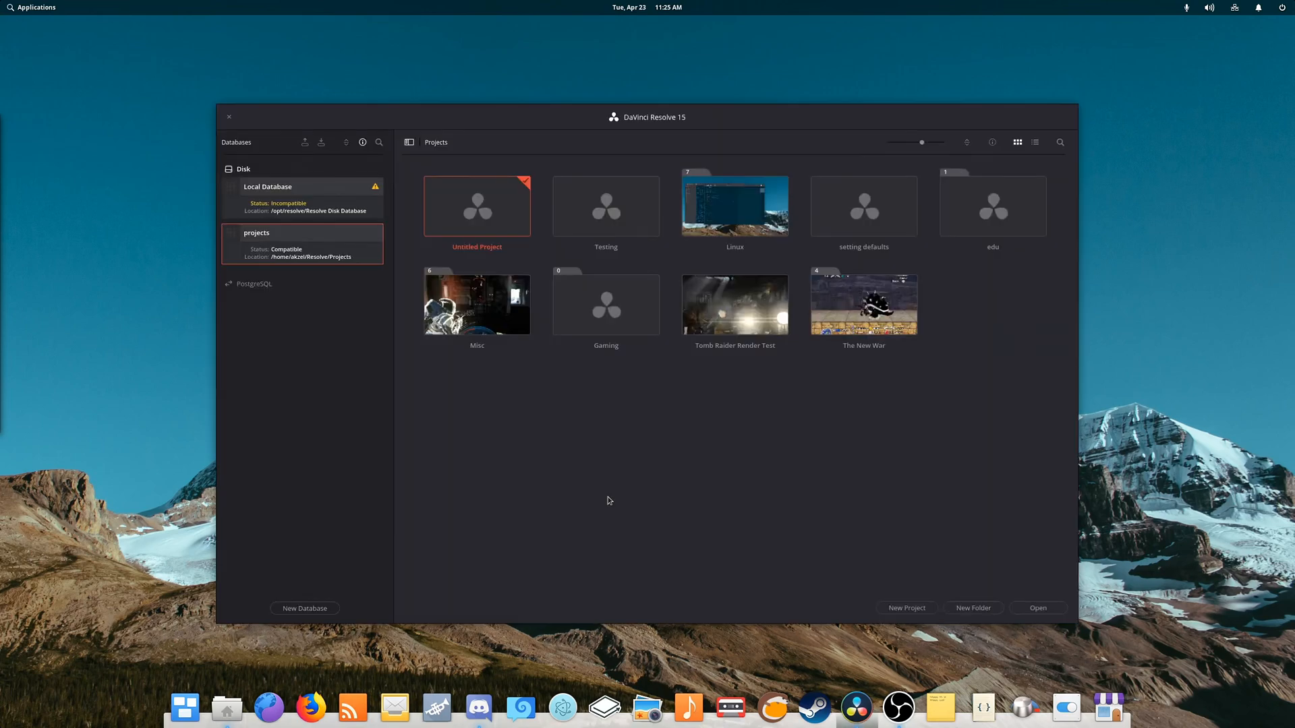
mouse_move(730, 458)
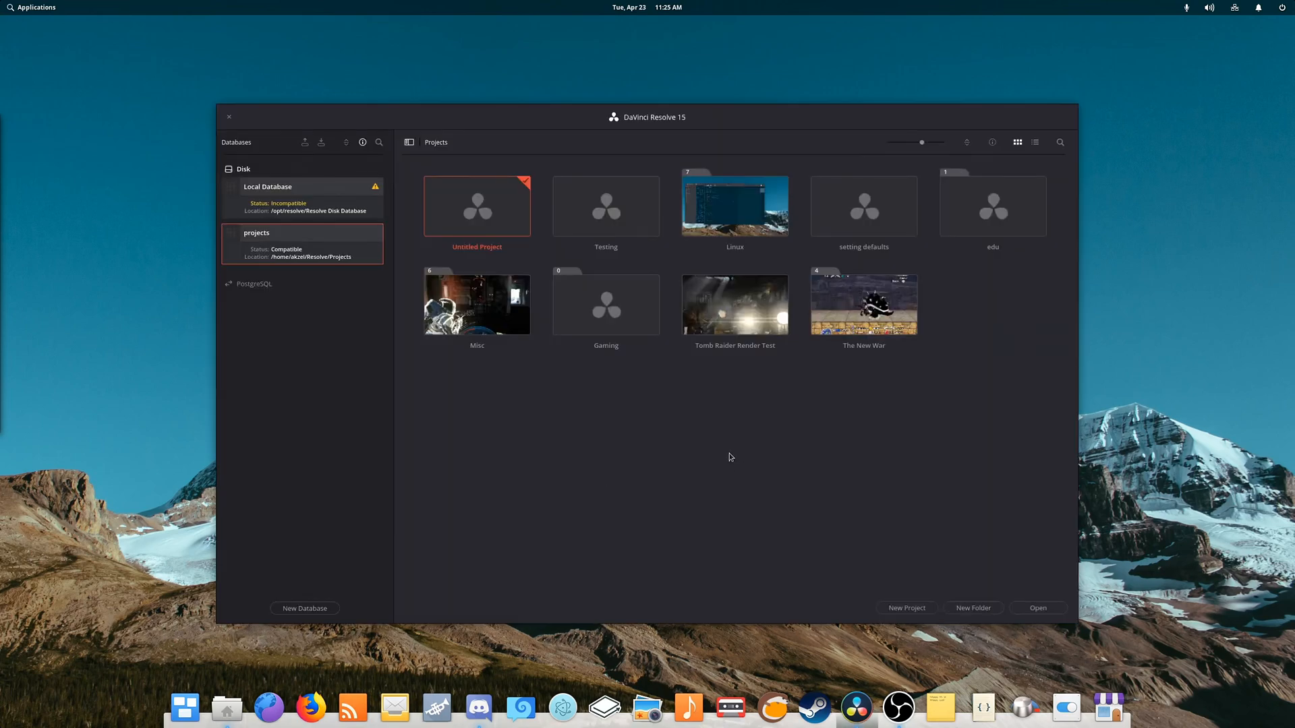
mouse_move(590, 461)
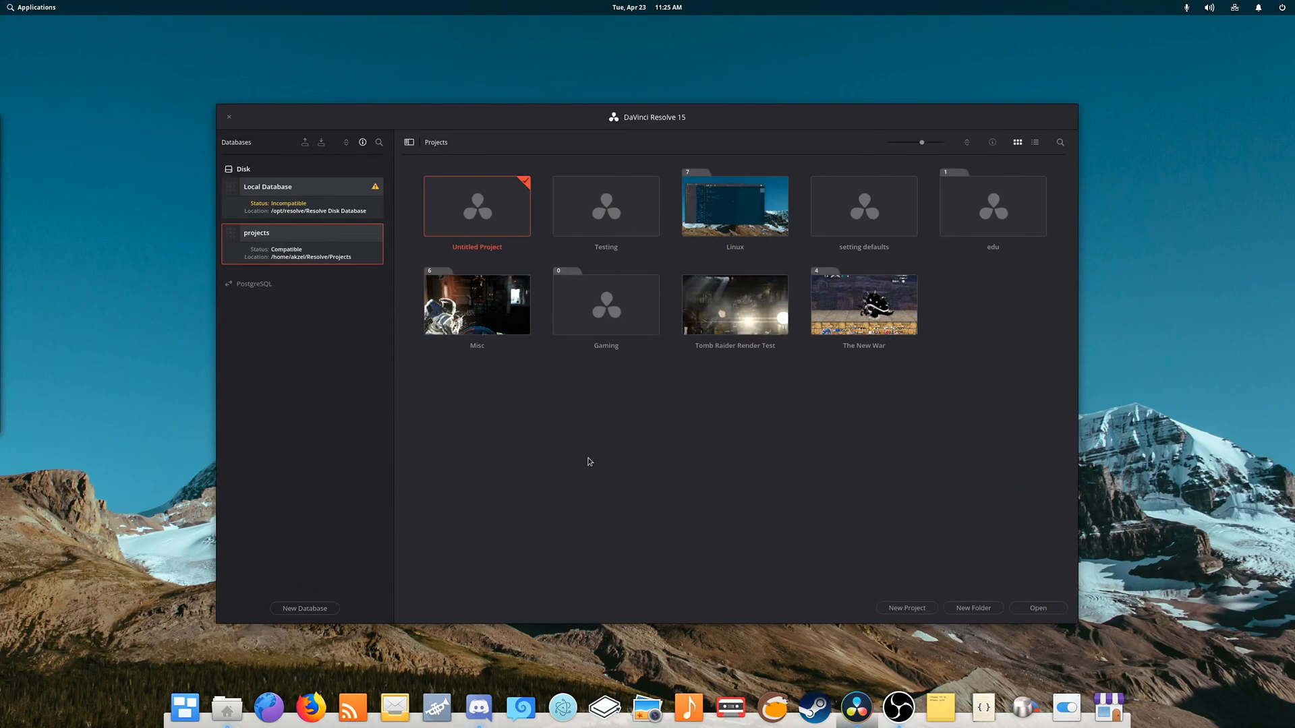
mouse_move(659, 120)
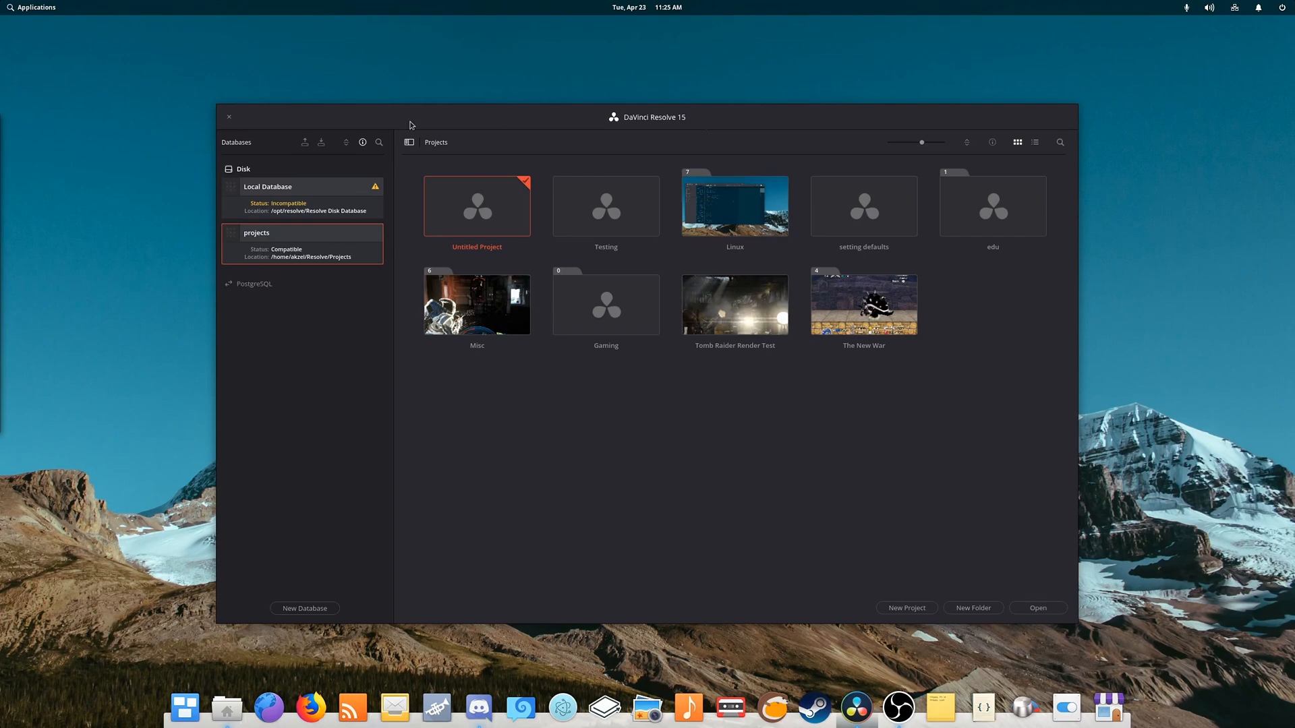
mouse_move(233, 120)
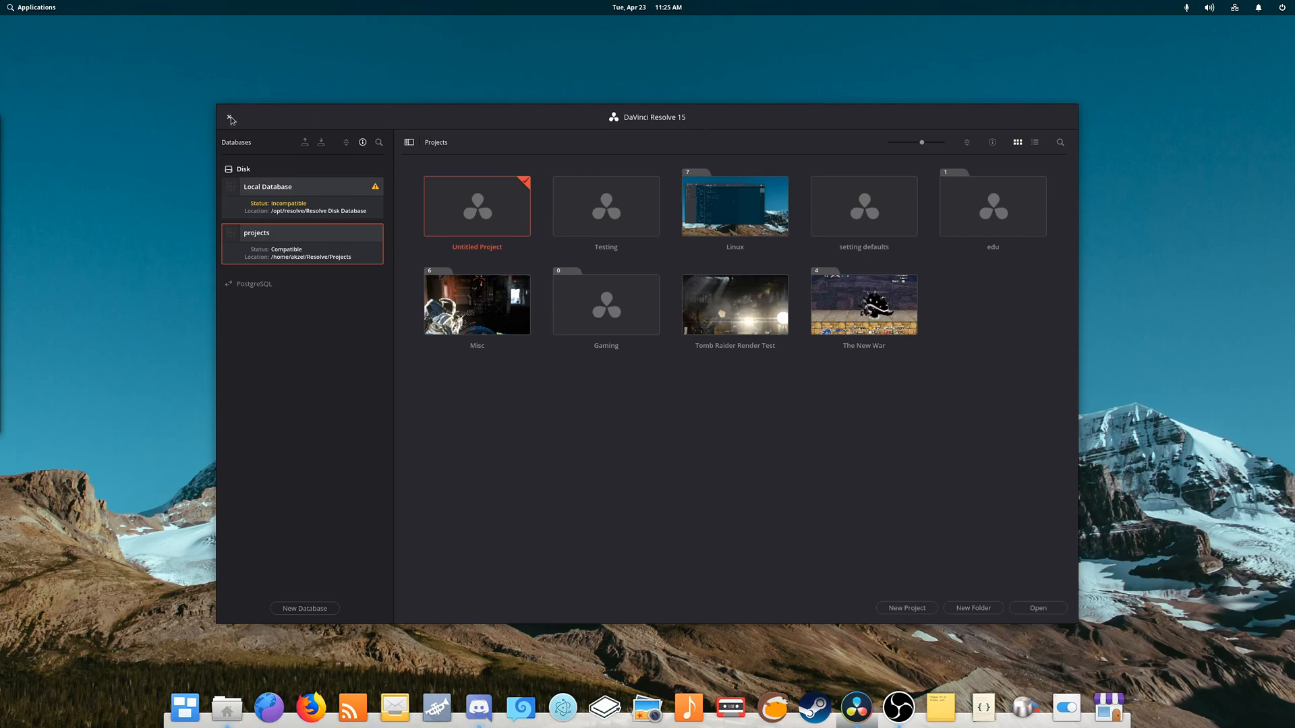